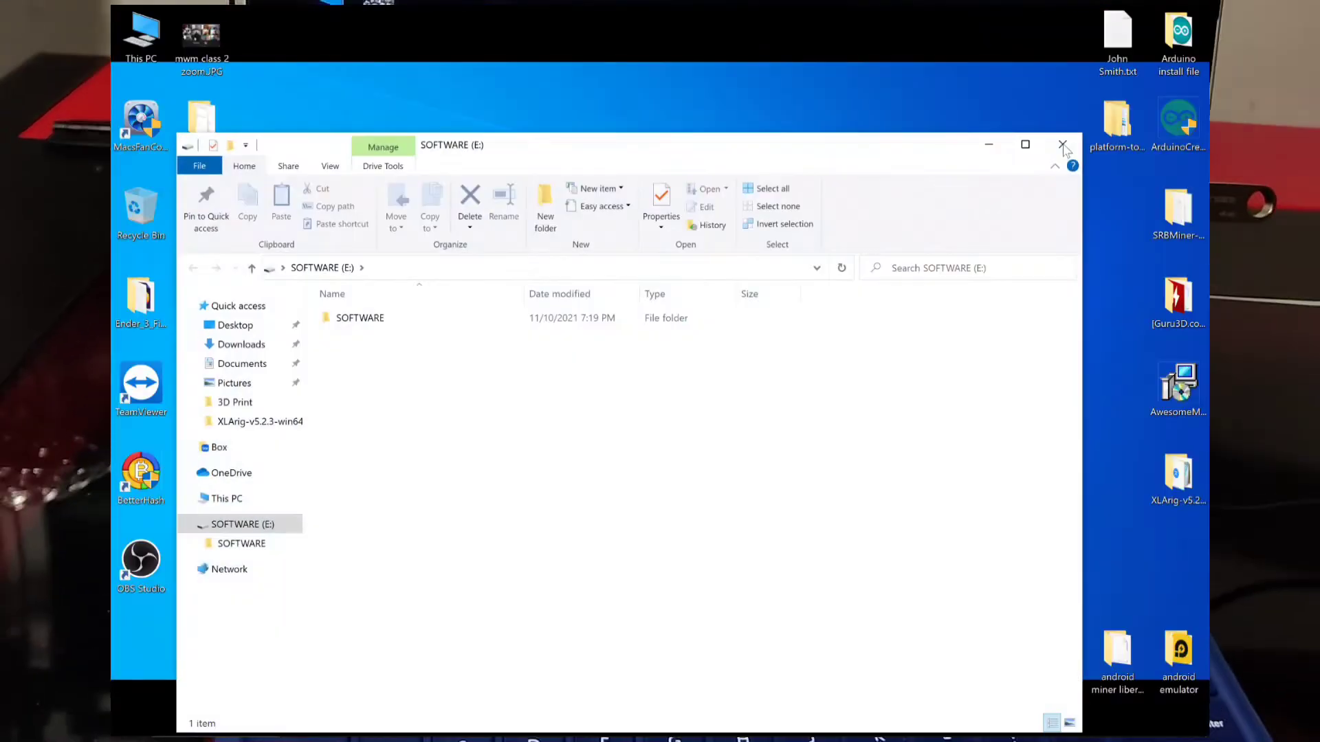
- Enter SOFTWARE, briefly preview the RDWorks archive, then open the RDWorksV8Setup8.01.54-20210508 folder
{"action": "left_click", "coordinate": [359, 317]}
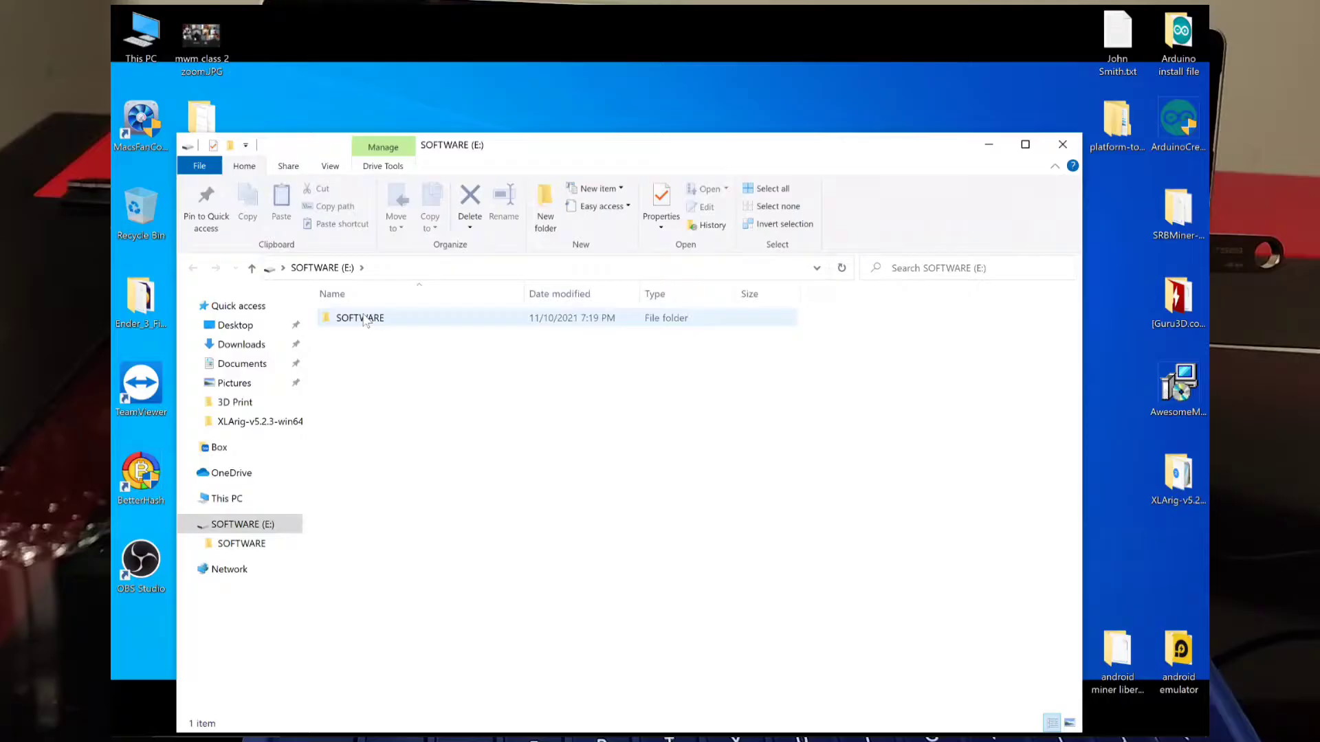
{"action": "double_click", "coordinate": [360, 318]}
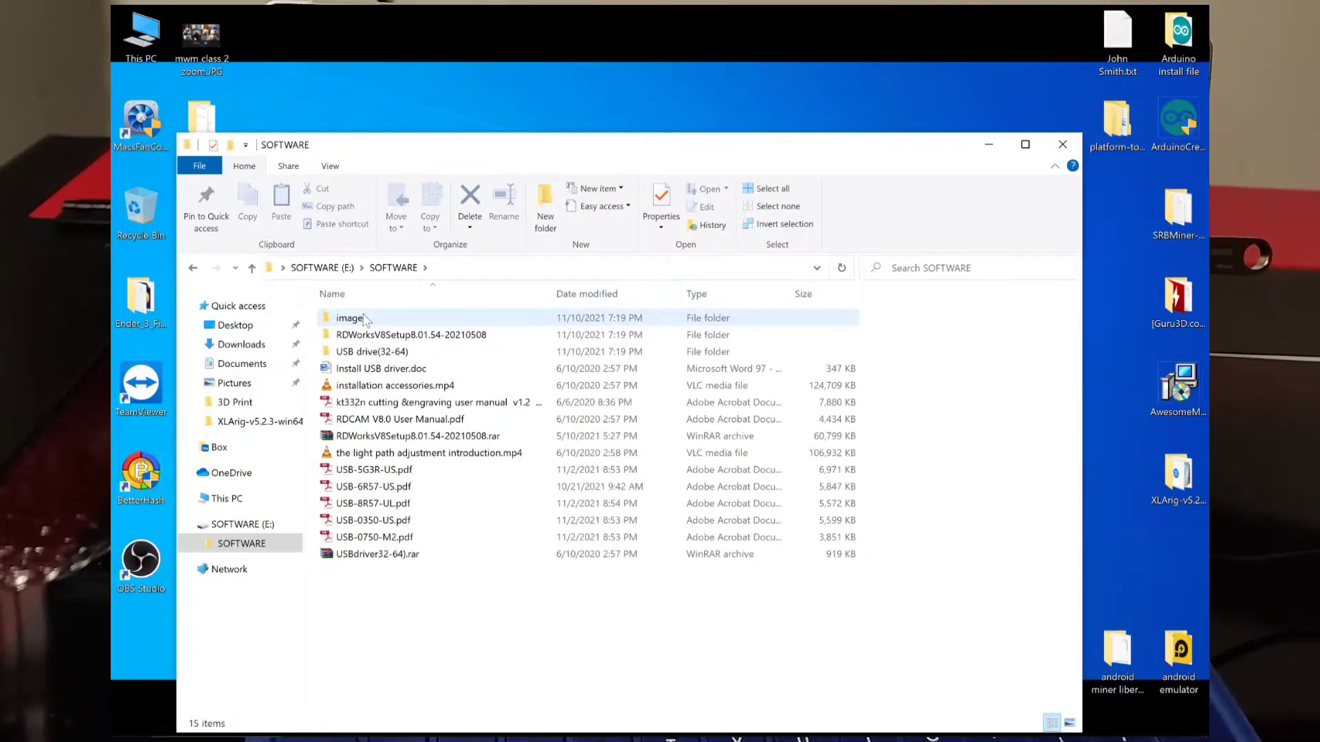
{"action": "left_click", "coordinate": [419, 436]}
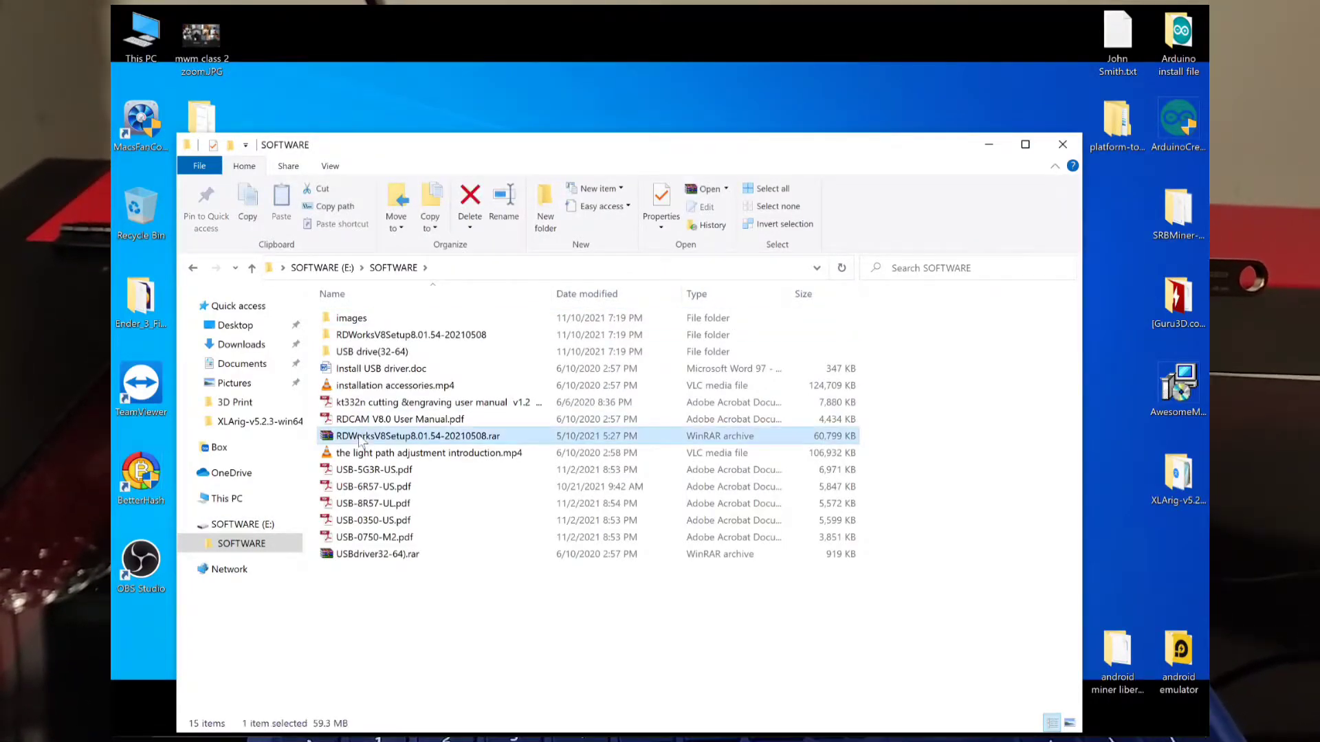
{"action": "left_click", "coordinate": [376, 554]}
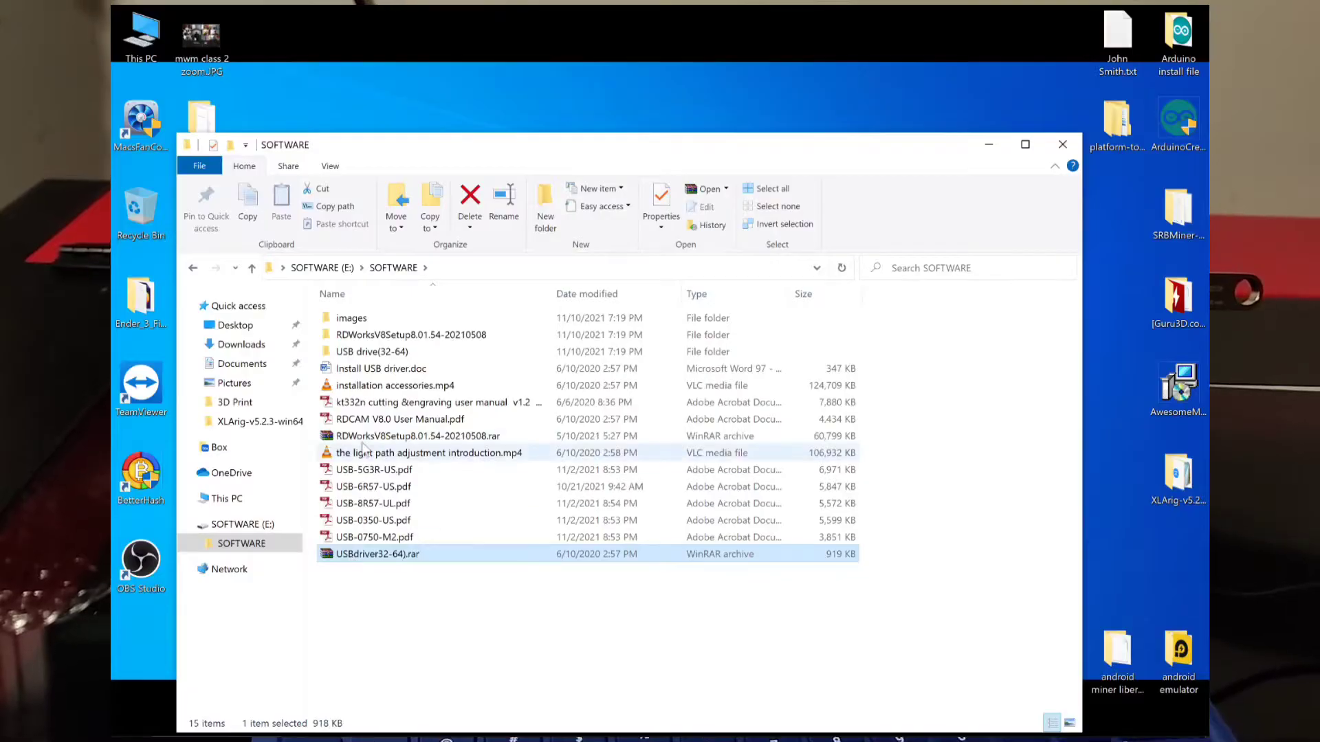
{"action": "double_click", "coordinate": [419, 436]}
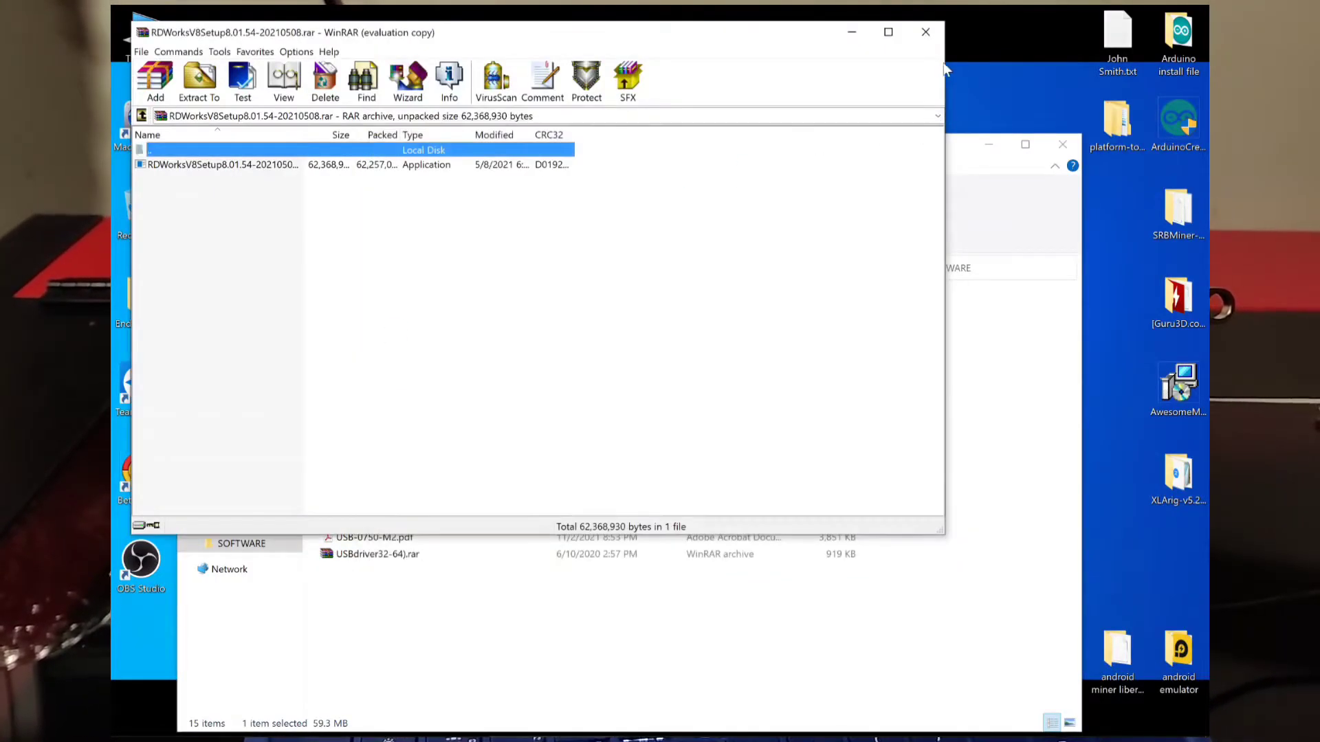
{"action": "left_click", "coordinate": [926, 32]}
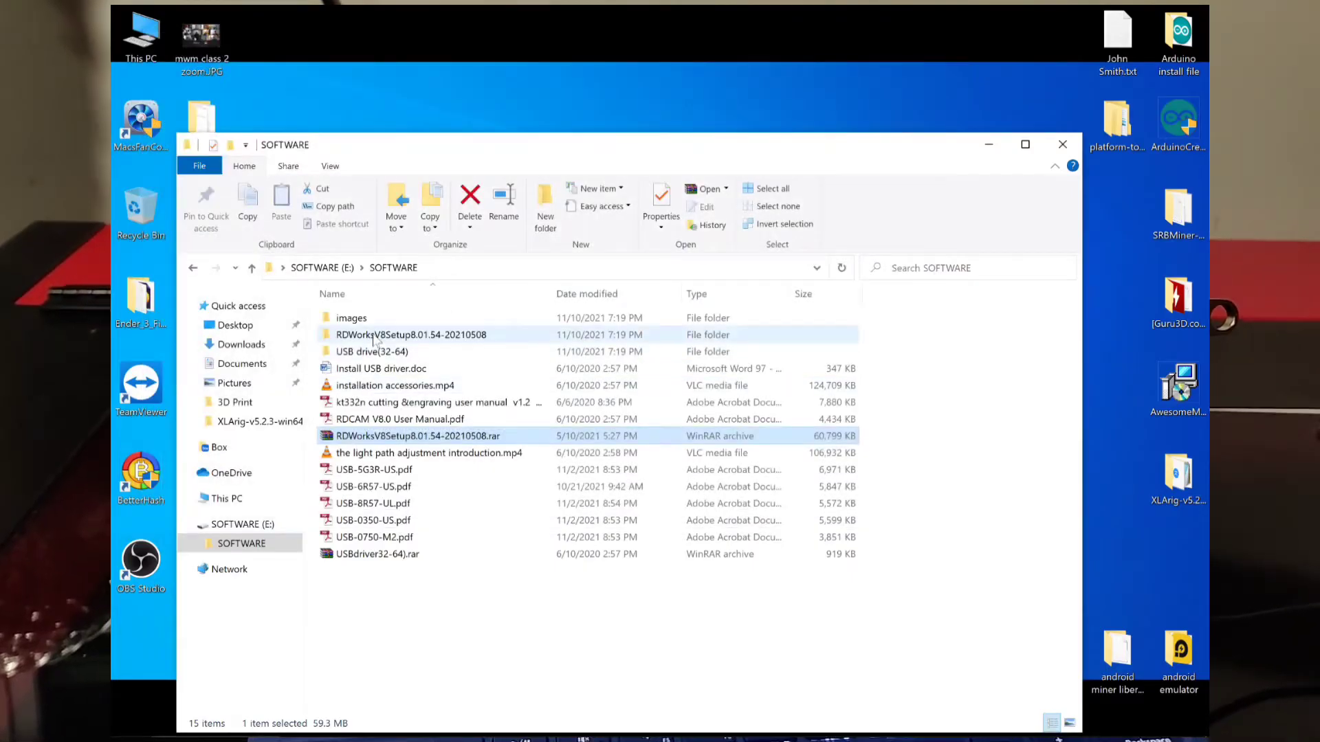
{"action": "double_click", "coordinate": [411, 334]}
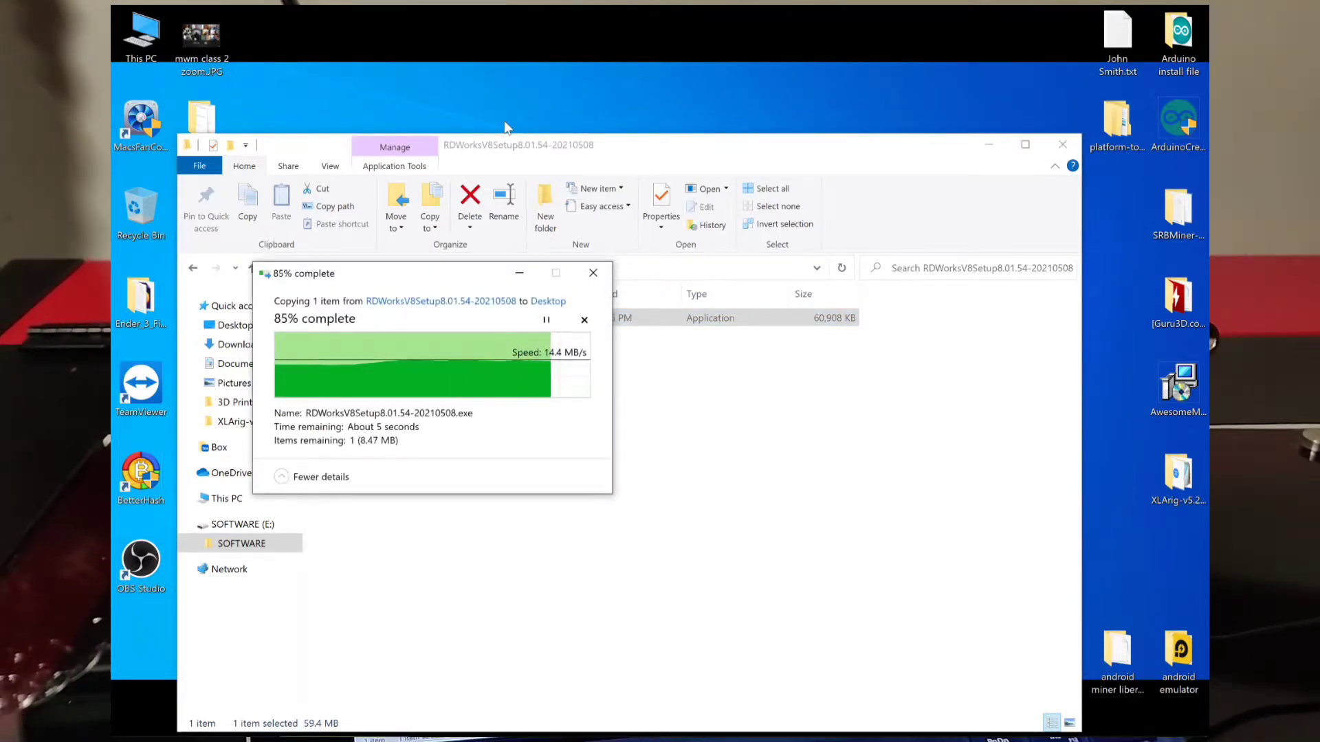
- Copy RDWorksV8Setup8.01.54-20210508.exe to the Desktop and close File Explorer
{"action": "left_click", "coordinate": [1061, 144]}
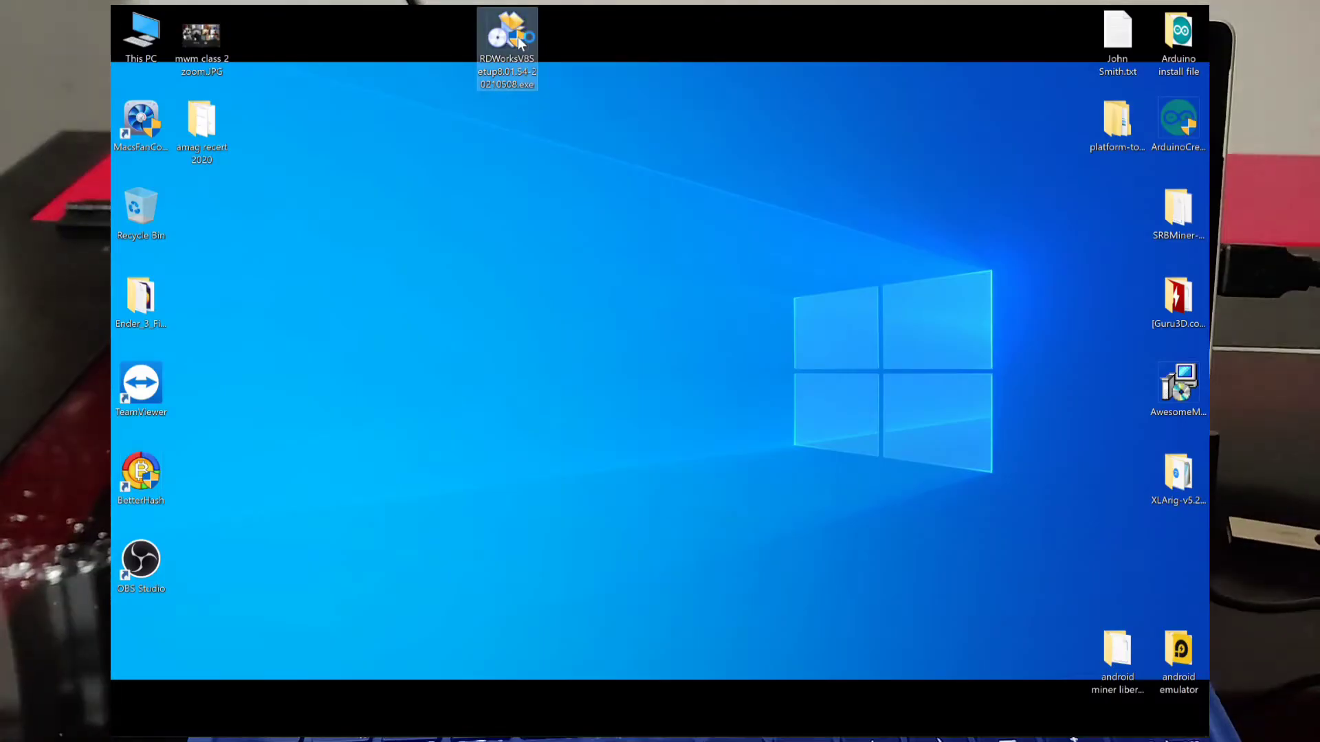
- Run the desktop RDWorks installer, install RDWorks and its controller USB drivers, then exit
{"action": "double_click", "coordinate": [507, 35]}
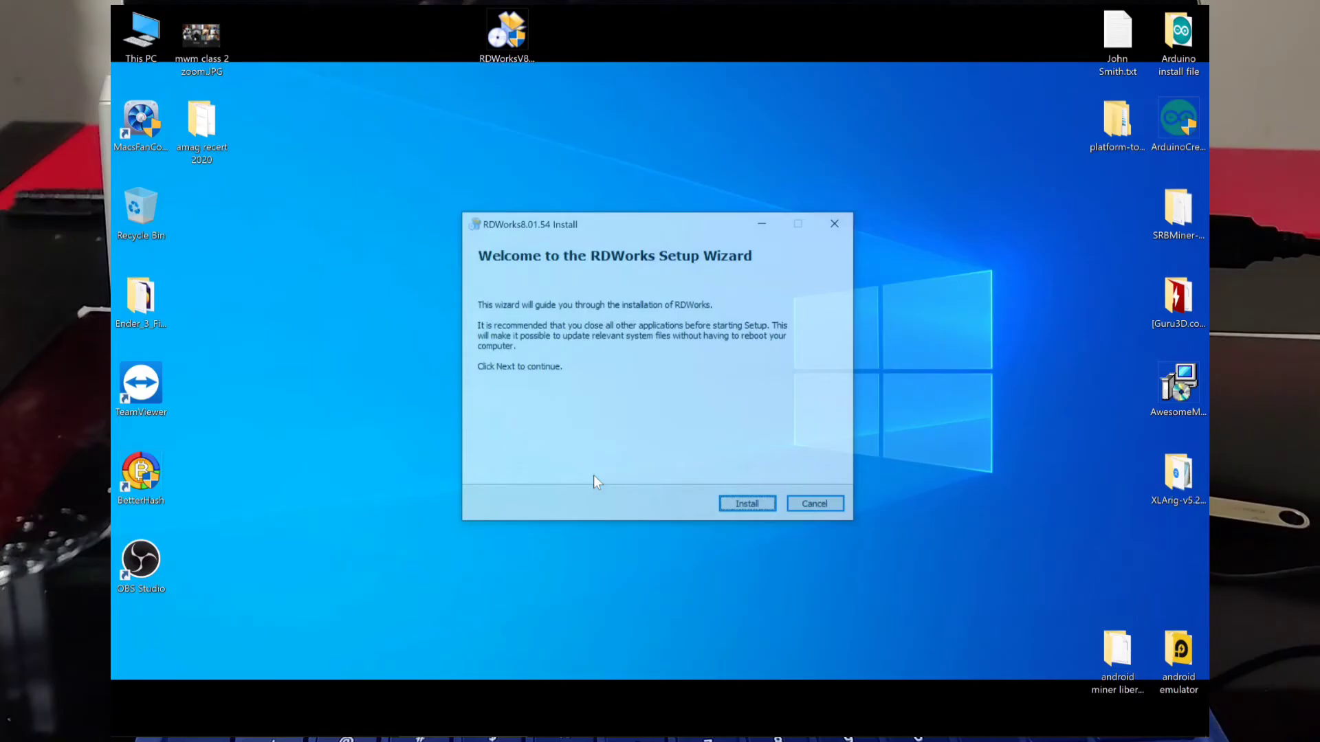
{"action": "left_click", "coordinate": [746, 503]}
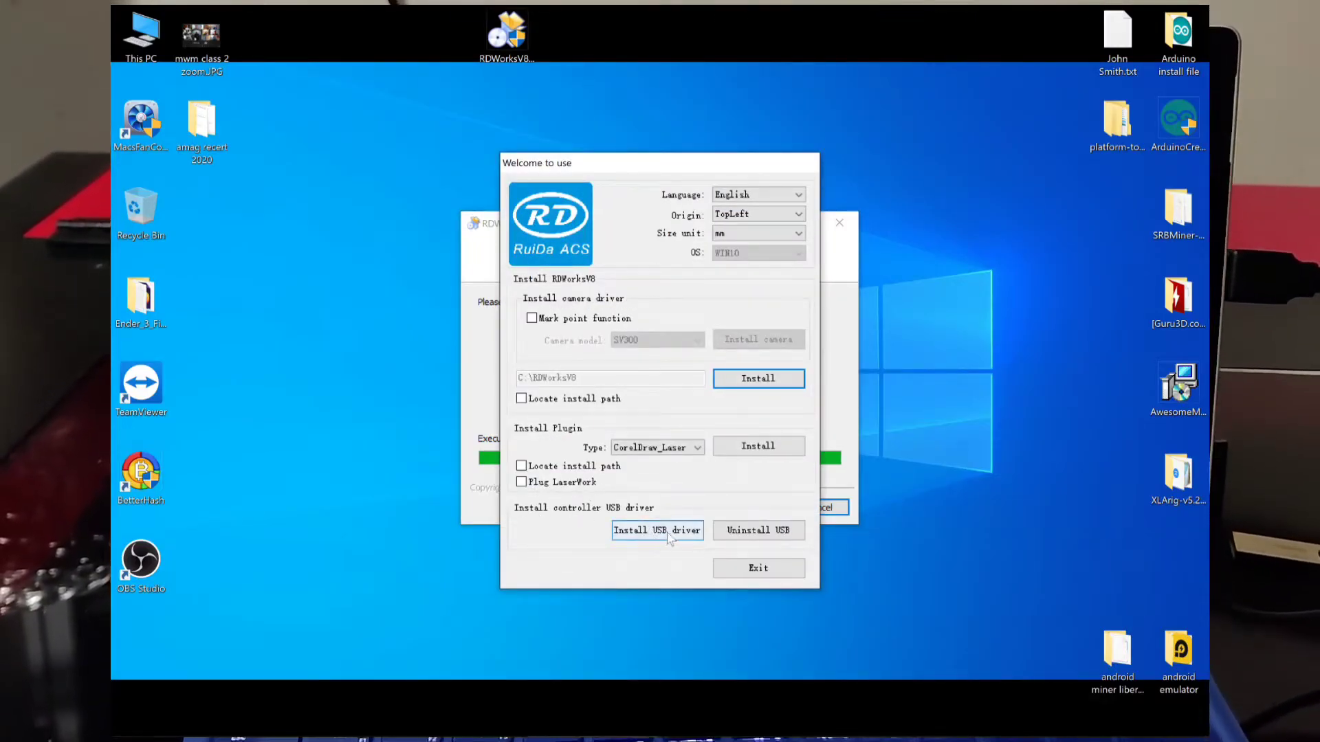
{"action": "left_click", "coordinate": [657, 530]}
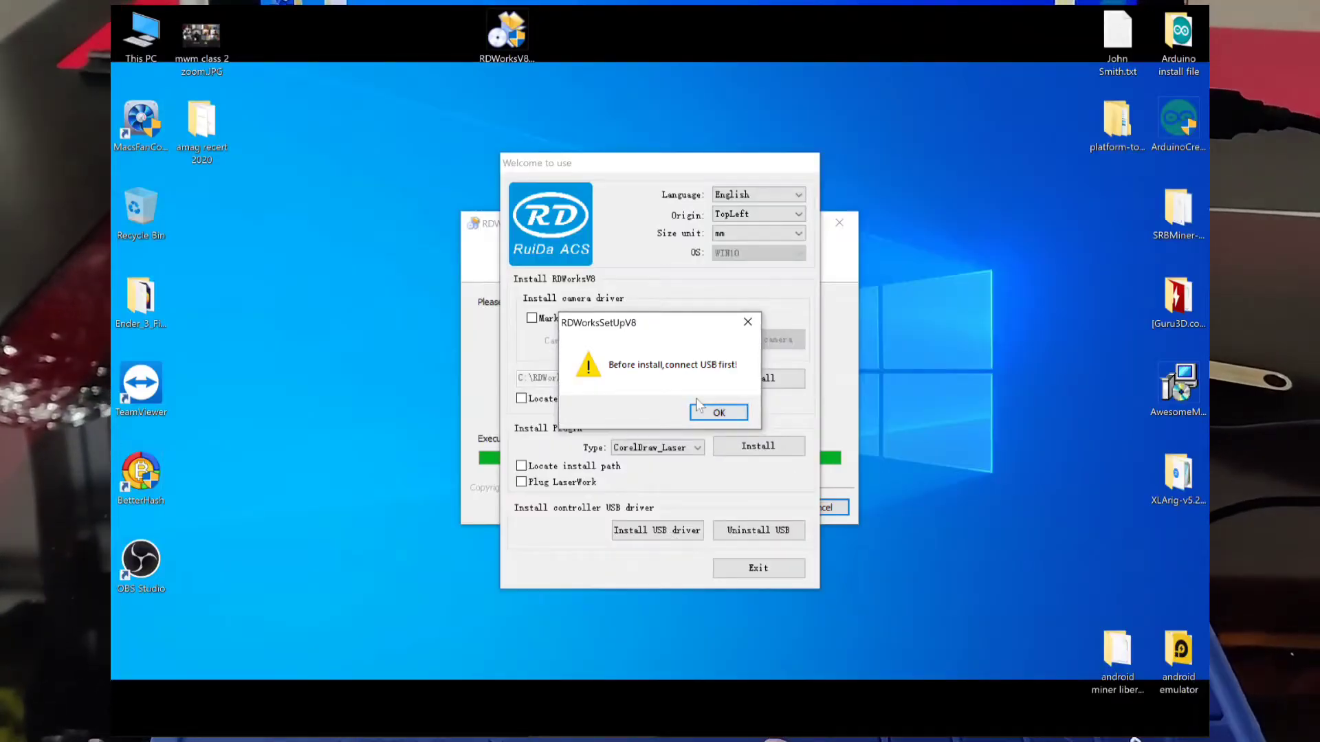
{"action": "left_click", "coordinate": [717, 413]}
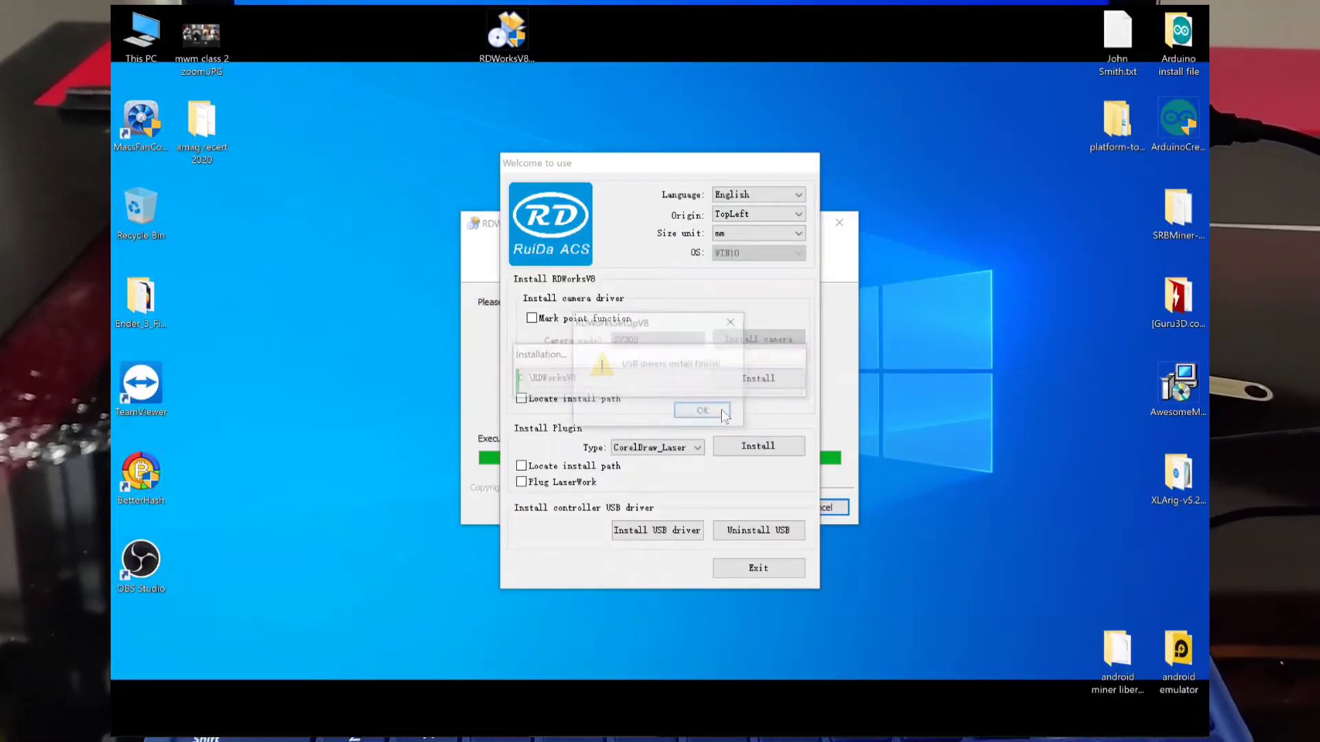
{"action": "mouse_move", "coordinate": [705, 413]}
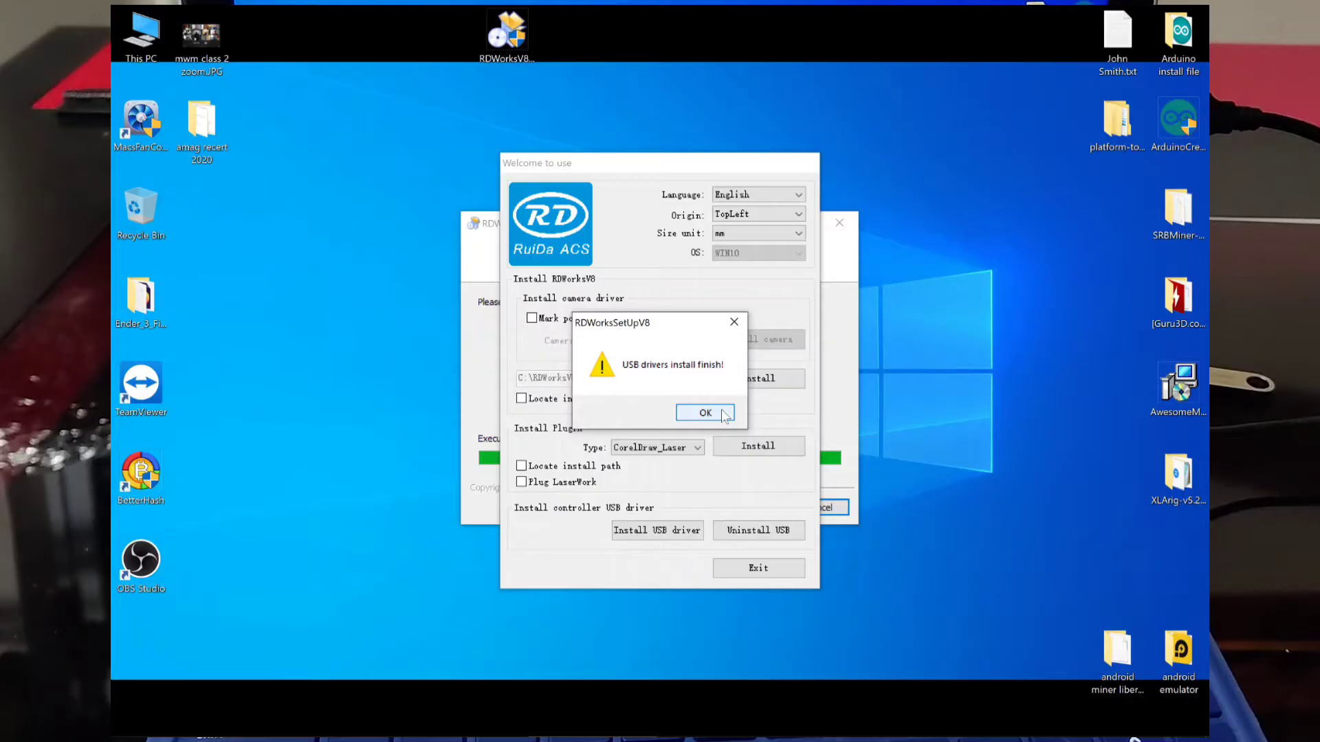
{"action": "left_click", "coordinate": [705, 413]}
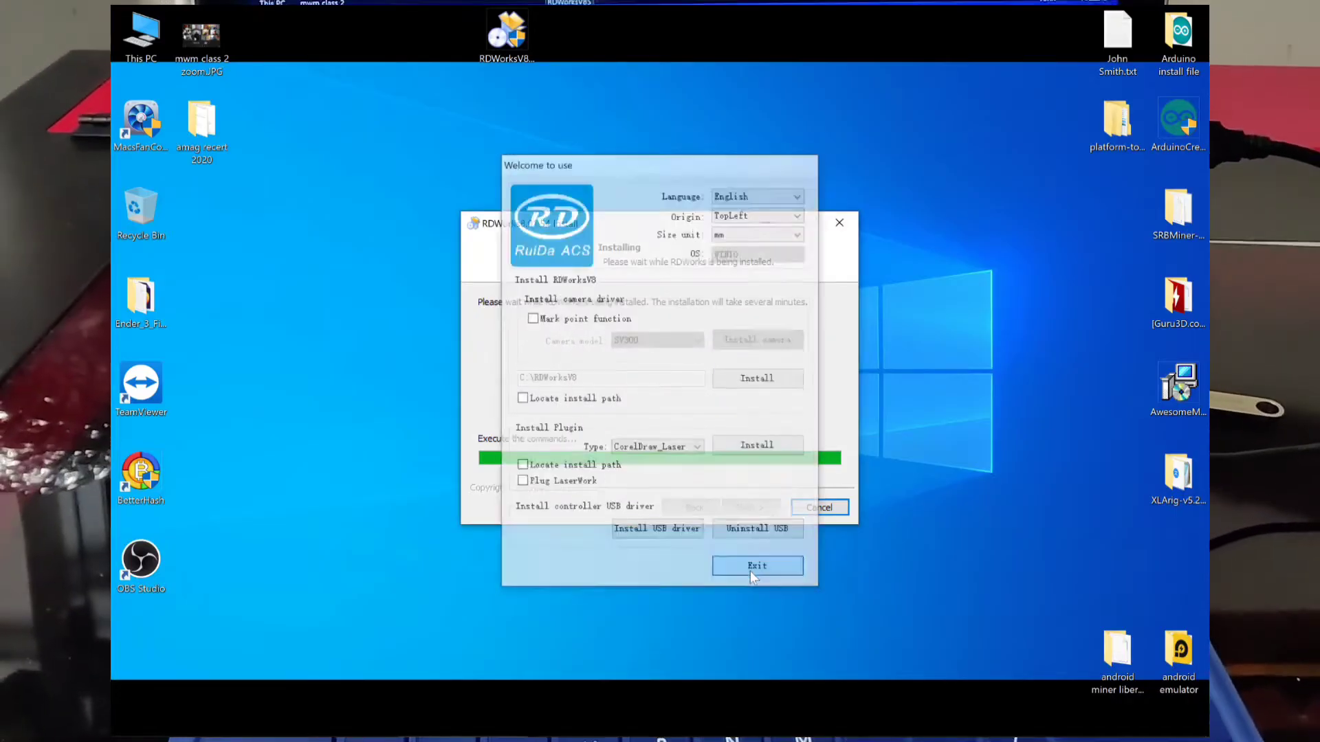
{"action": "left_click", "coordinate": [756, 565]}
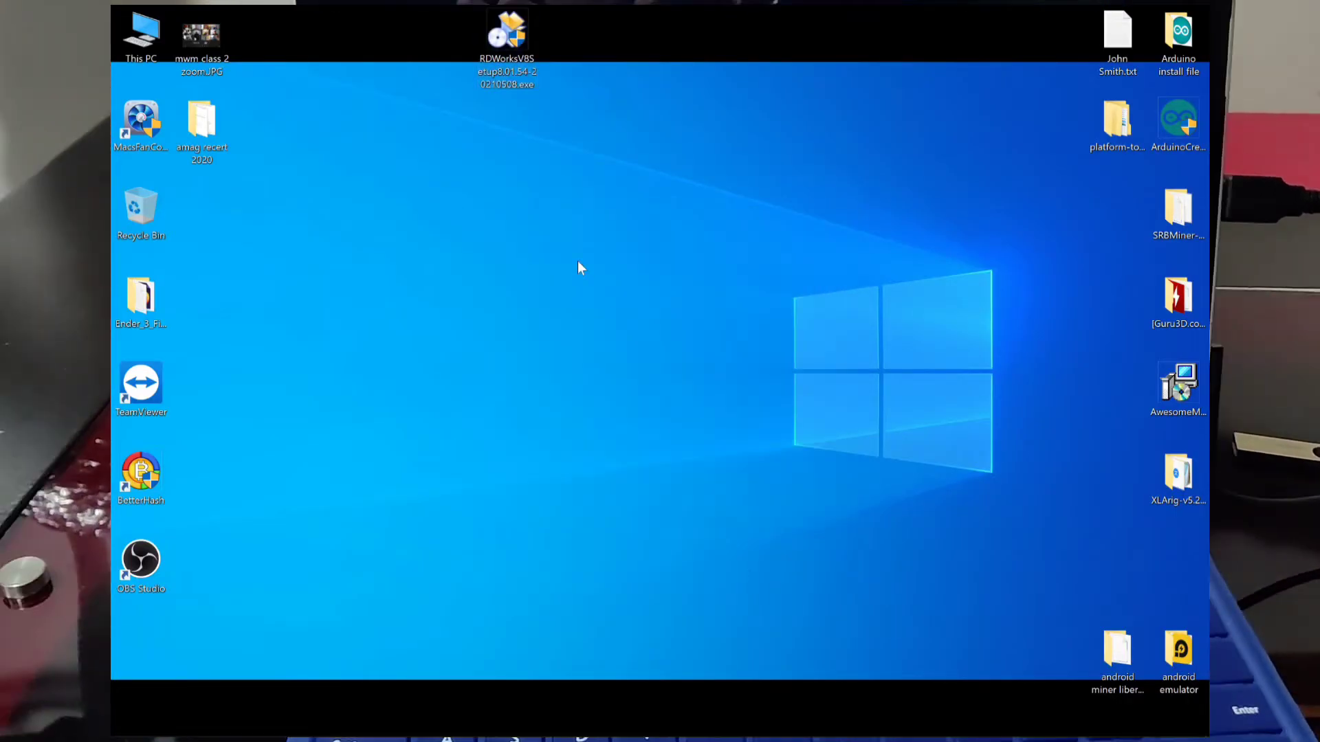
- Bring up the LightBurn download page in Firefox
{"action": "left_click_drag", "start_coordinate": [507, 38], "coordinate": [338, 80]}
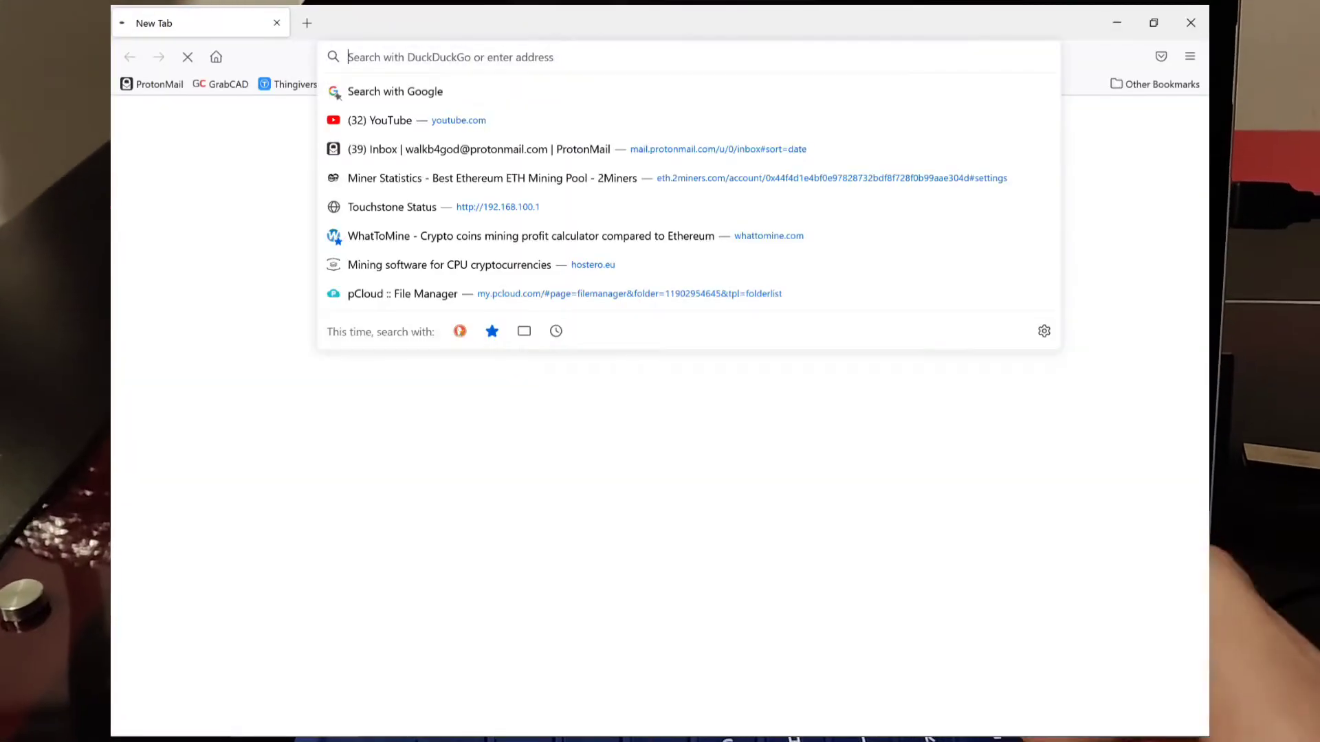
{"action": "type", "text": "li"}
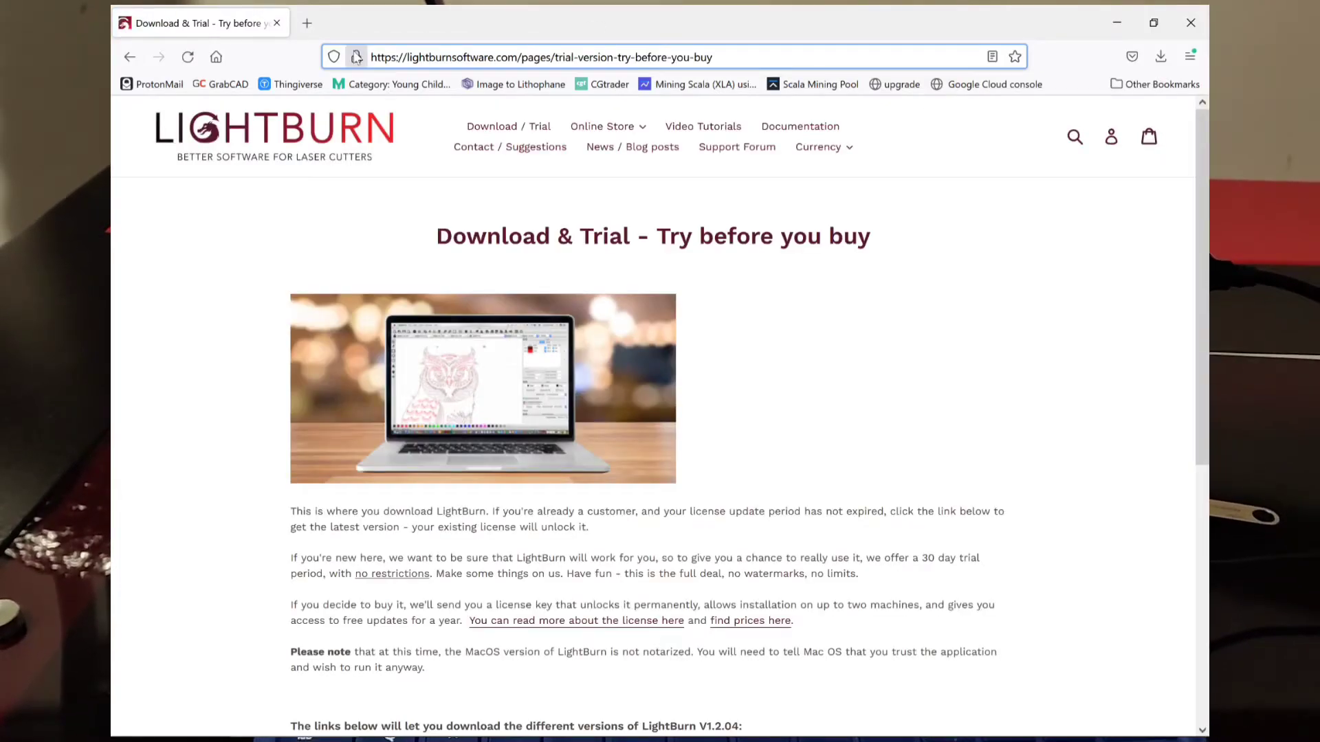
{"action": "left_click", "coordinate": [539, 56]}
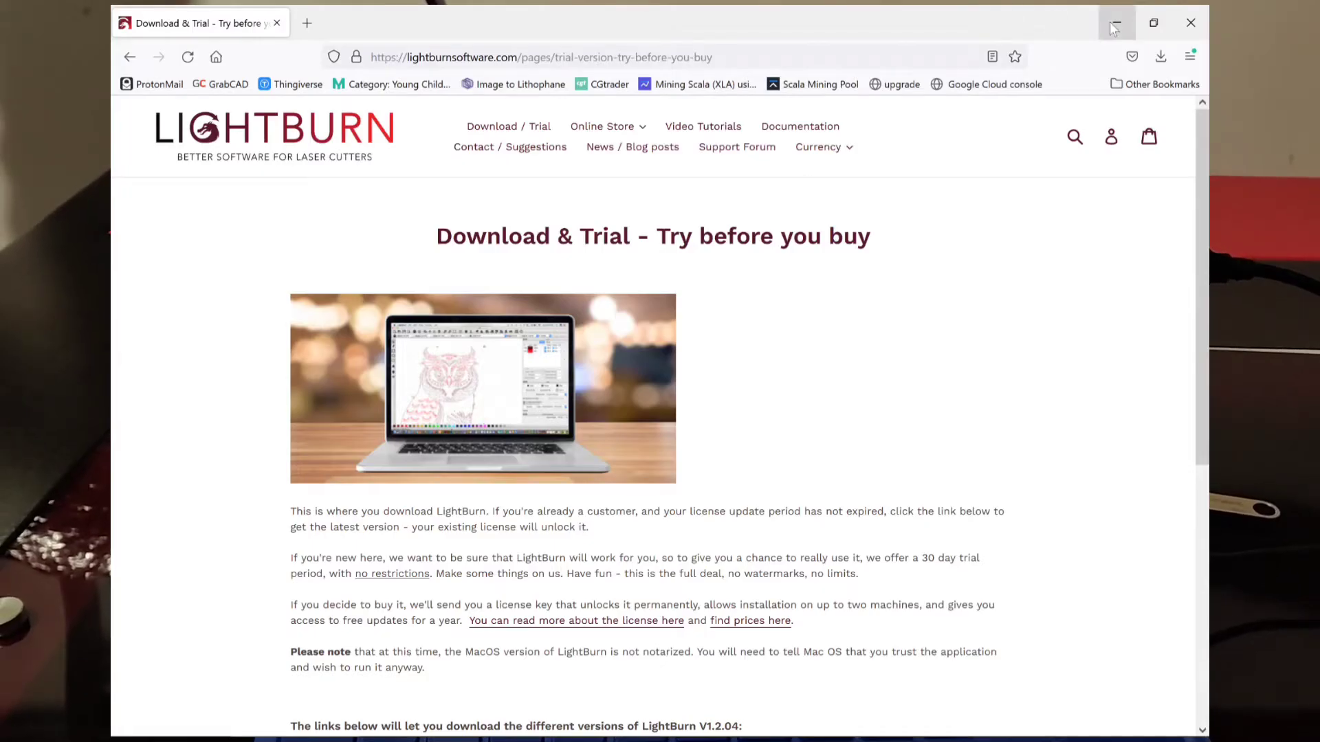
{"action": "scroll", "scroll_direction": "down", "scroll_amount": 3}
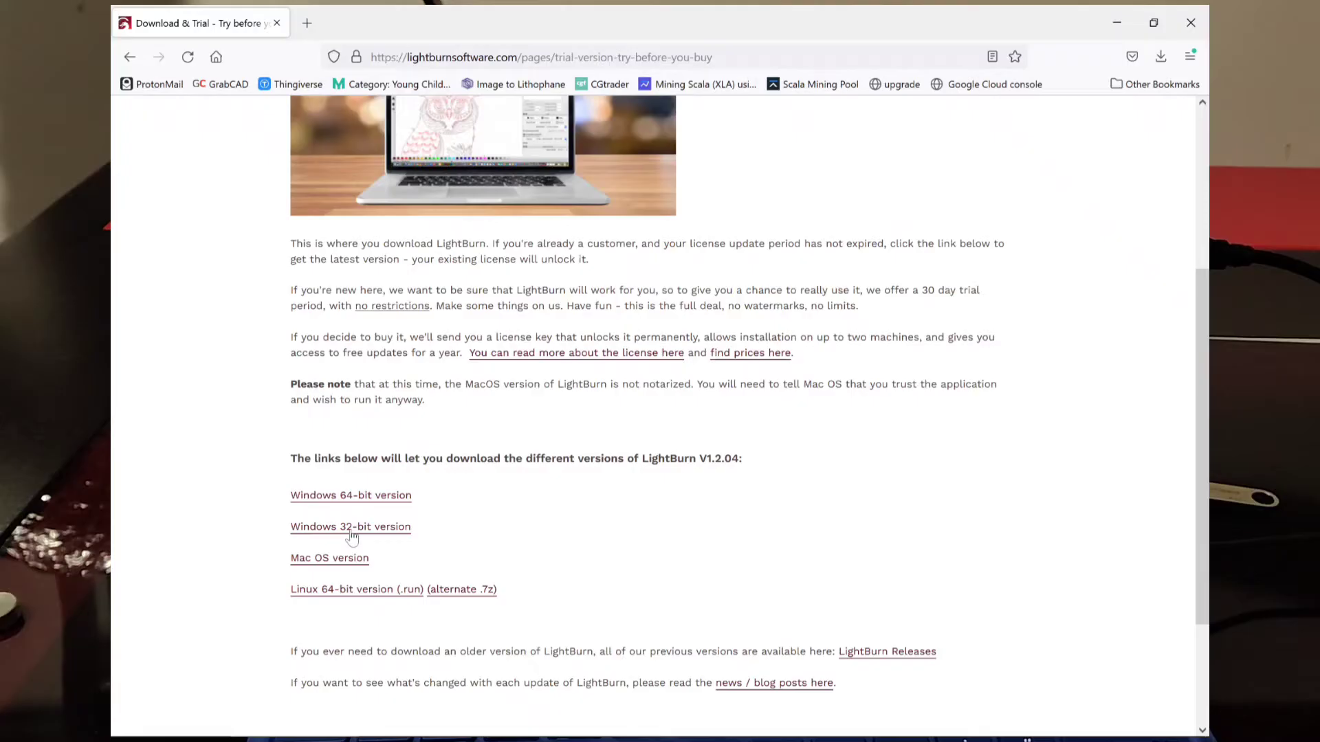
{"action": "mouse_move", "coordinate": [366, 503]}
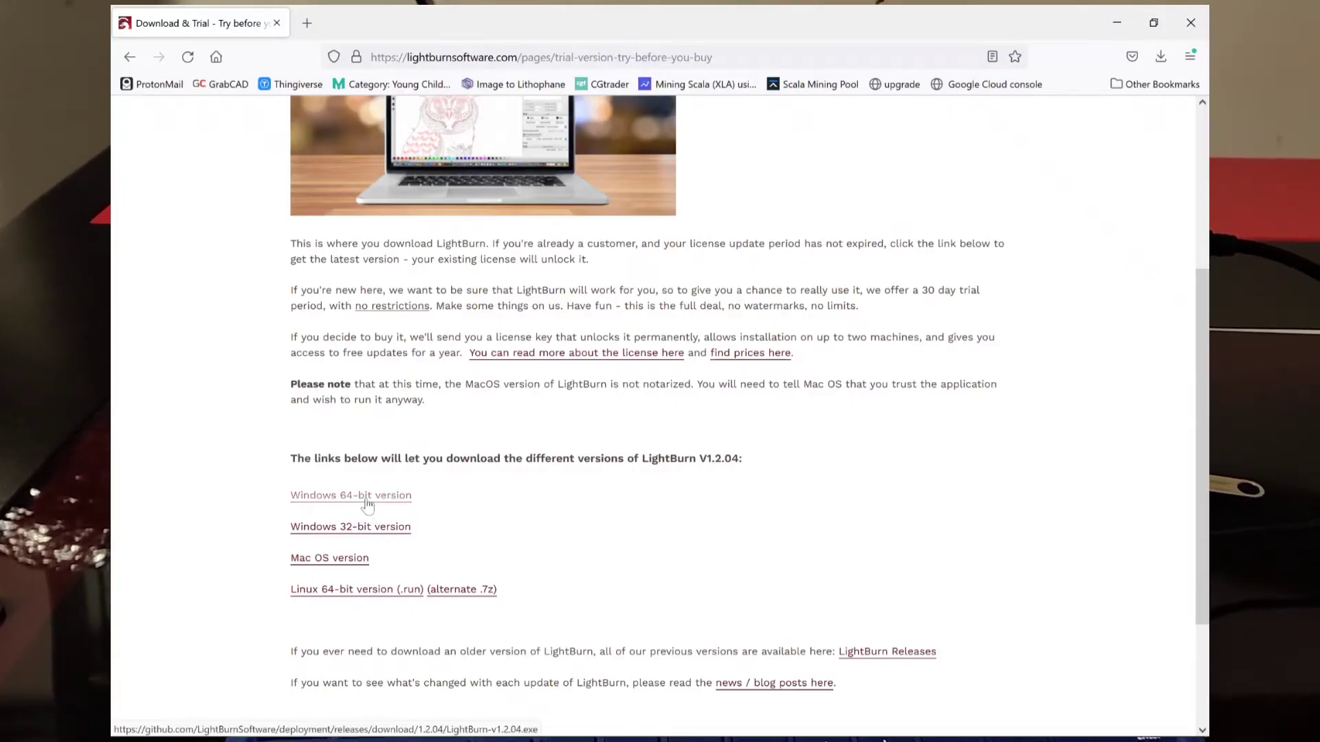
- Cancel the retried firmware download from Firefox's downloads list
{"action": "left_click", "coordinate": [1159, 56]}
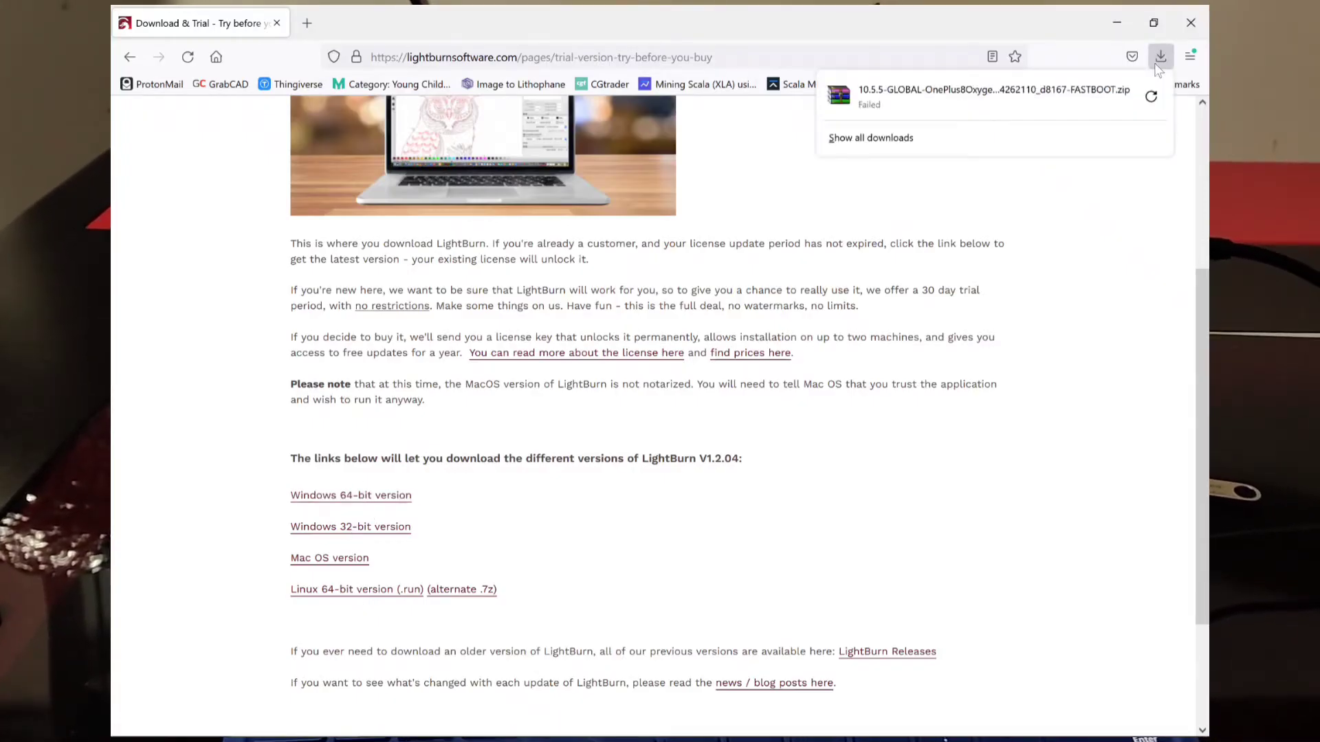
{"action": "left_click", "coordinate": [1151, 96]}
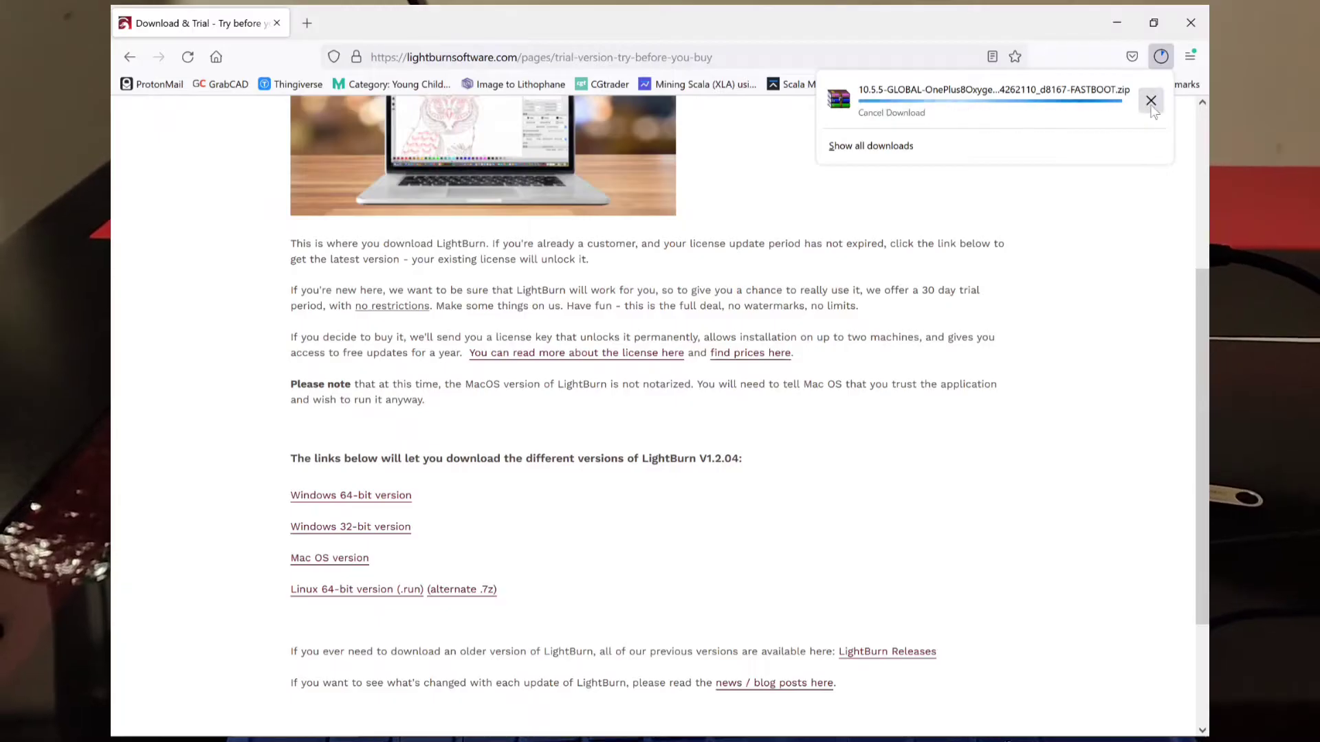
{"action": "left_click", "coordinate": [870, 146]}
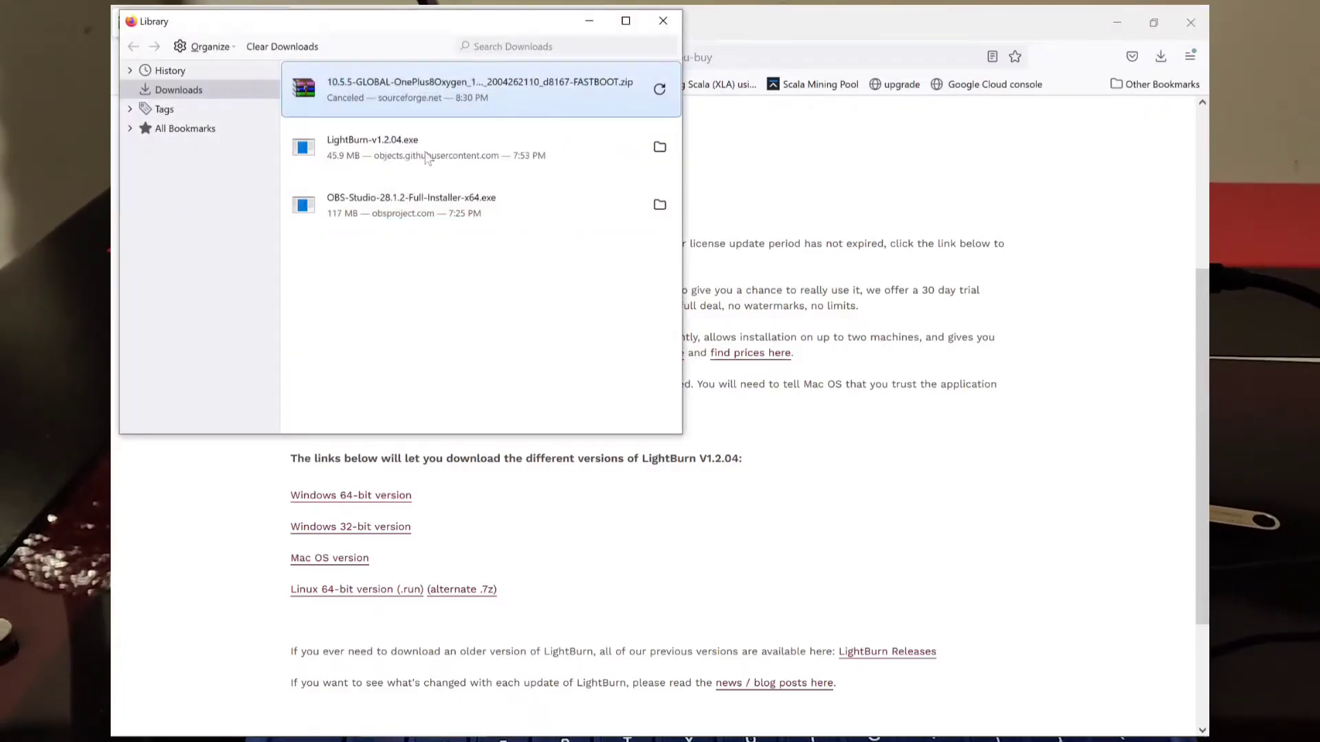
- Run LightBurn-v1.2.04.exe from the downloads Library and close Firefox
{"action": "left_click", "coordinate": [421, 148]}
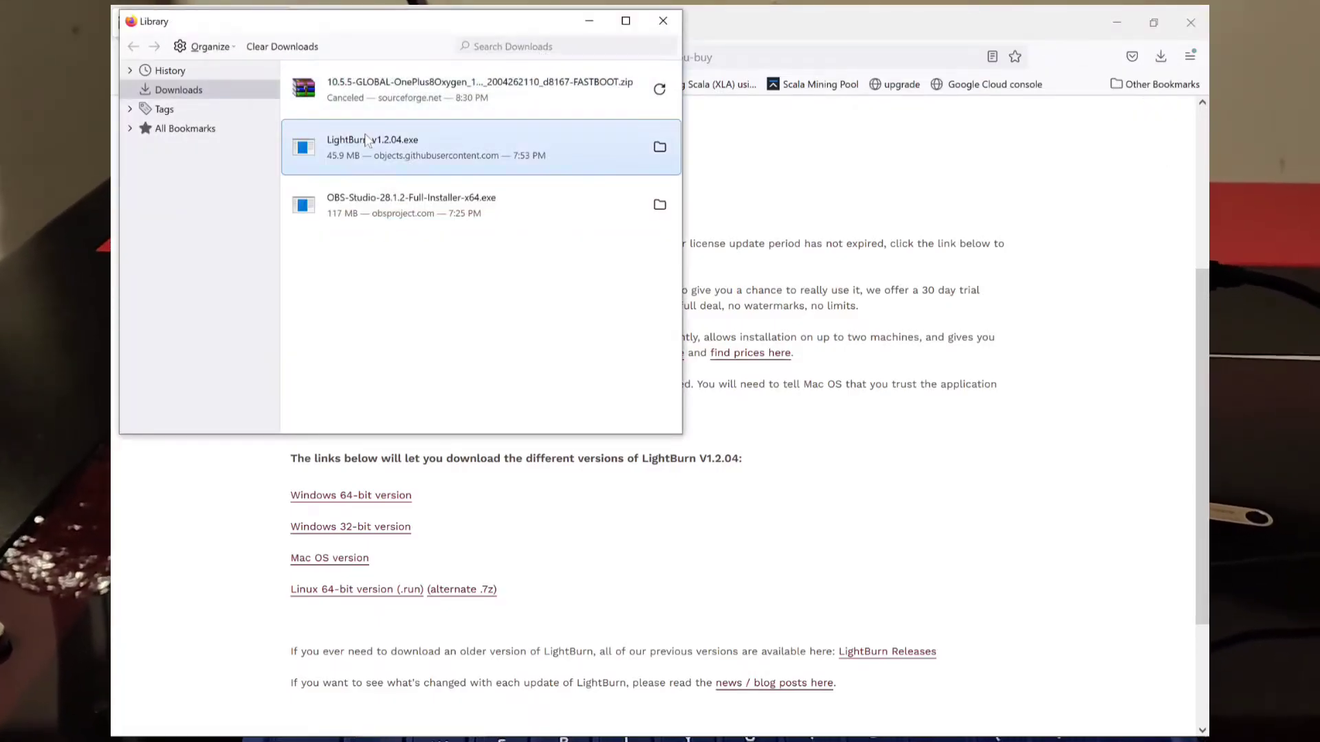
{"action": "double_click", "coordinate": [372, 147]}
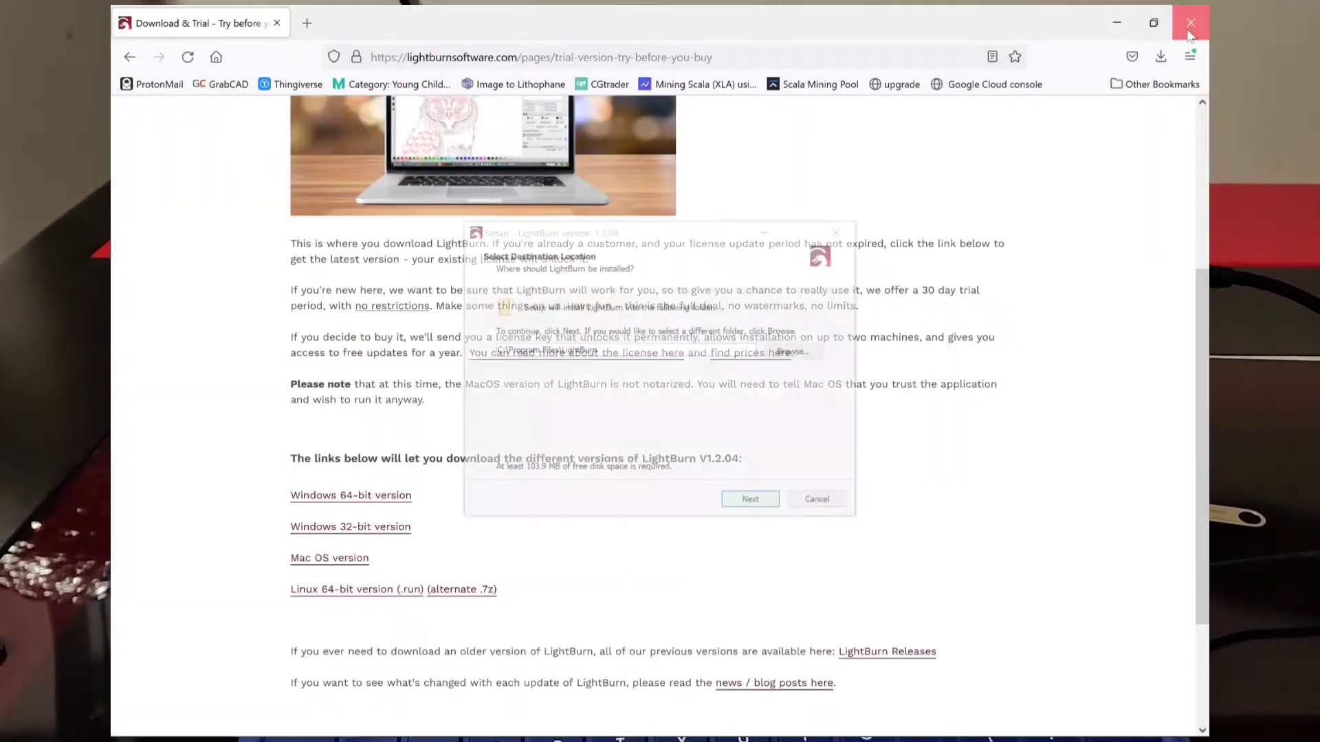
{"action": "left_click", "coordinate": [1190, 22]}
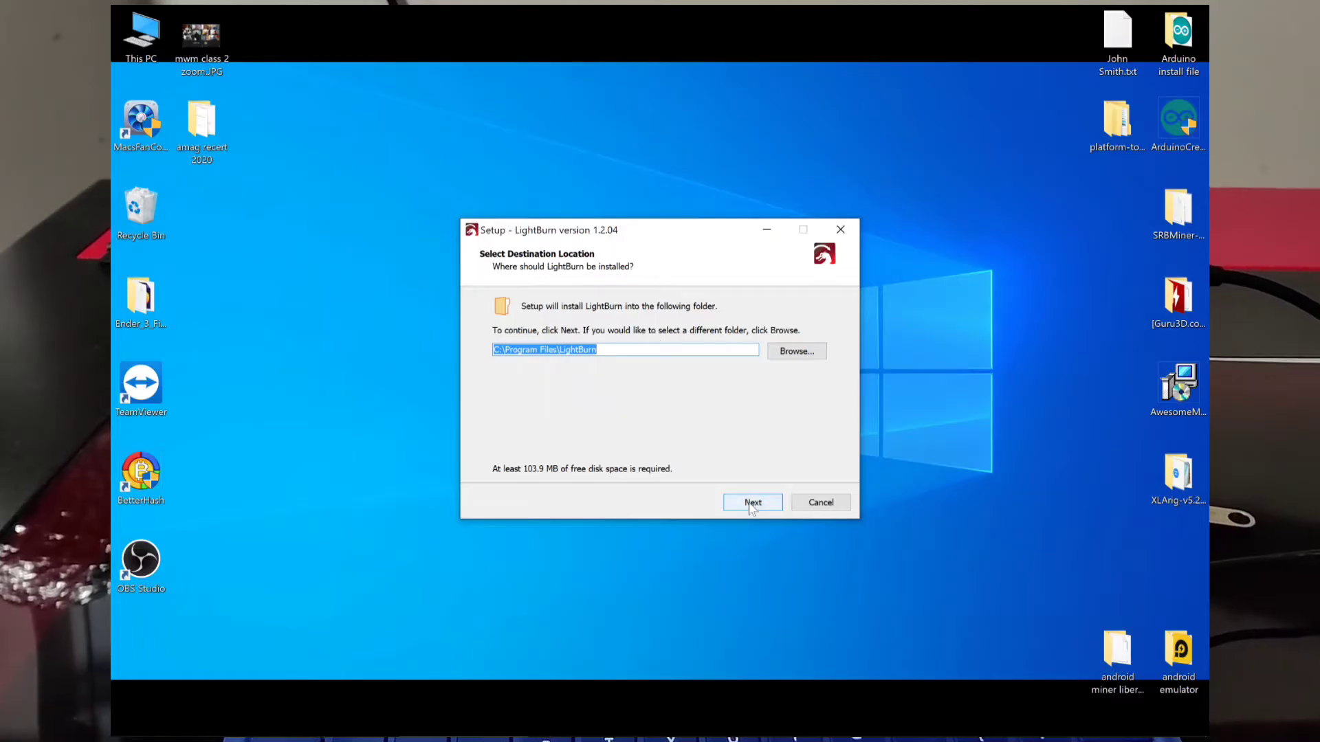
- Install LightBurn 1.2.04 with defaults and desktop icon, dismiss CCleaner, and launch it
{"action": "left_click", "coordinate": [751, 502]}
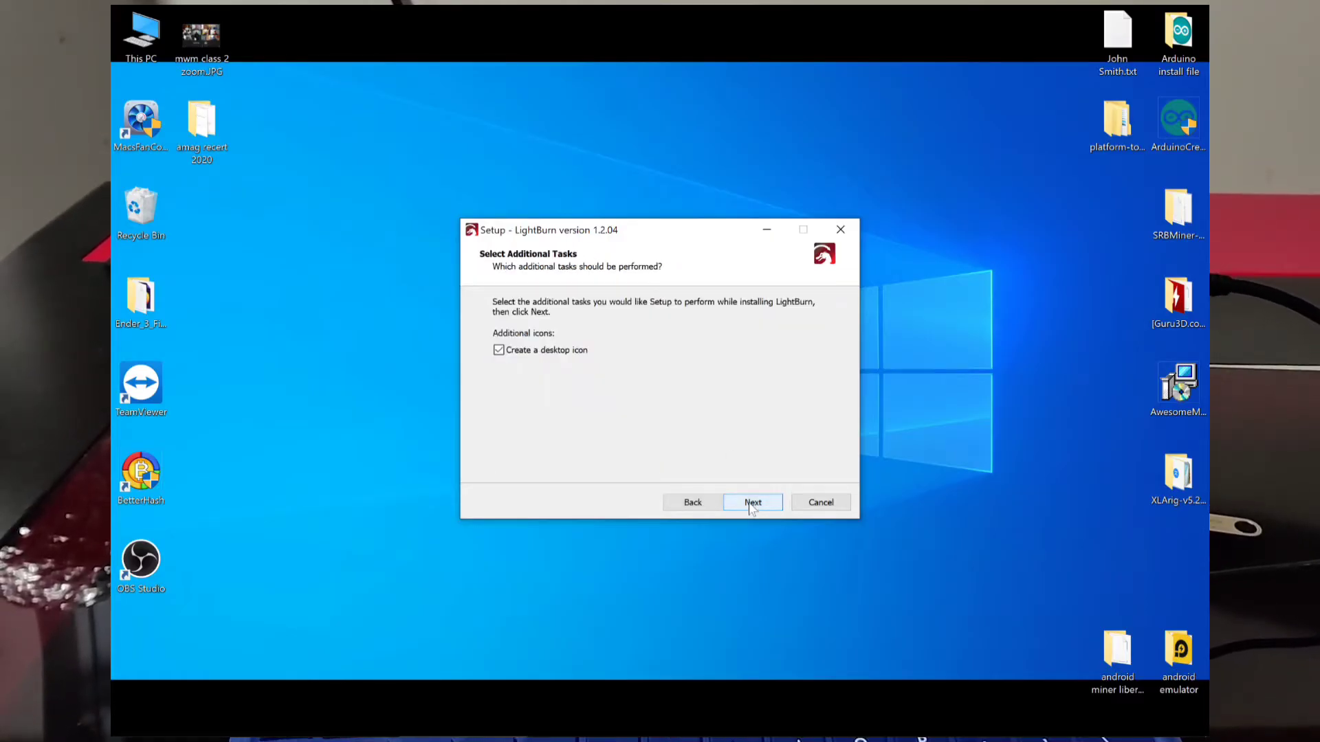
{"action": "left_click", "coordinate": [751, 502]}
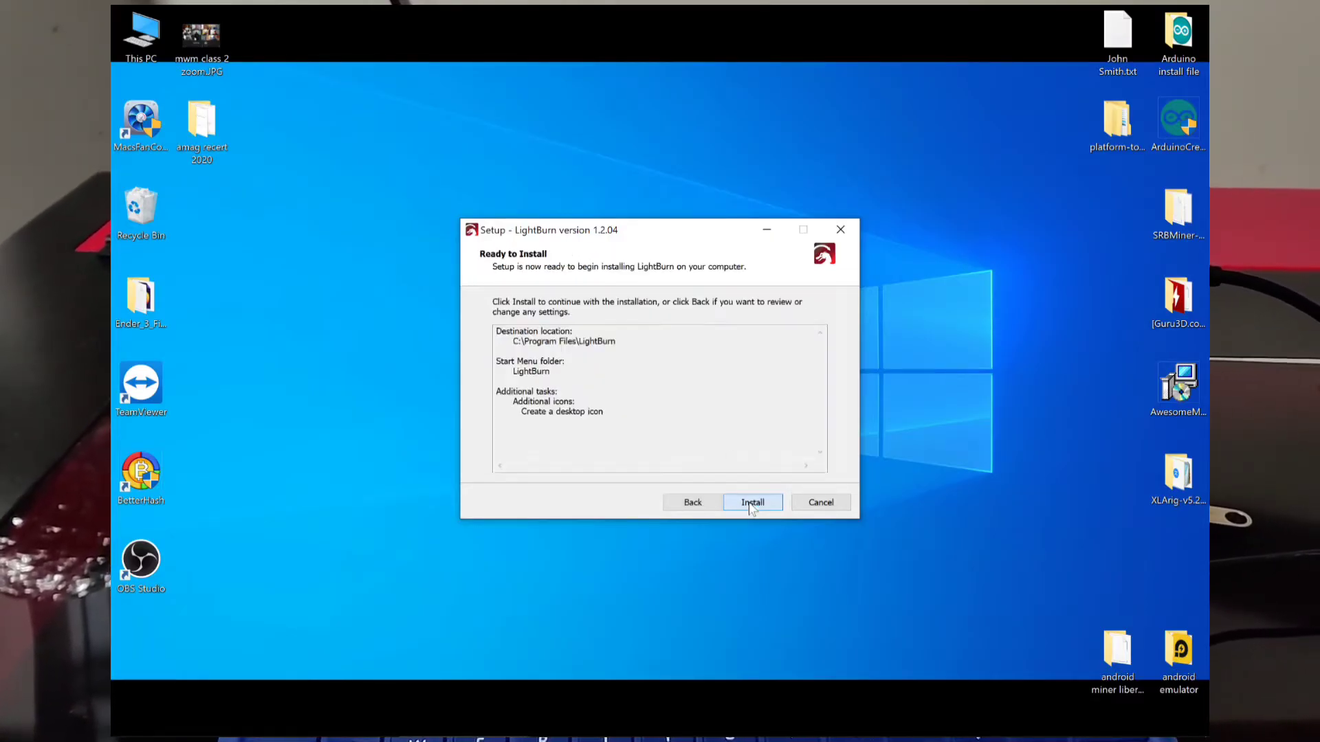
{"action": "left_click", "coordinate": [750, 502]}
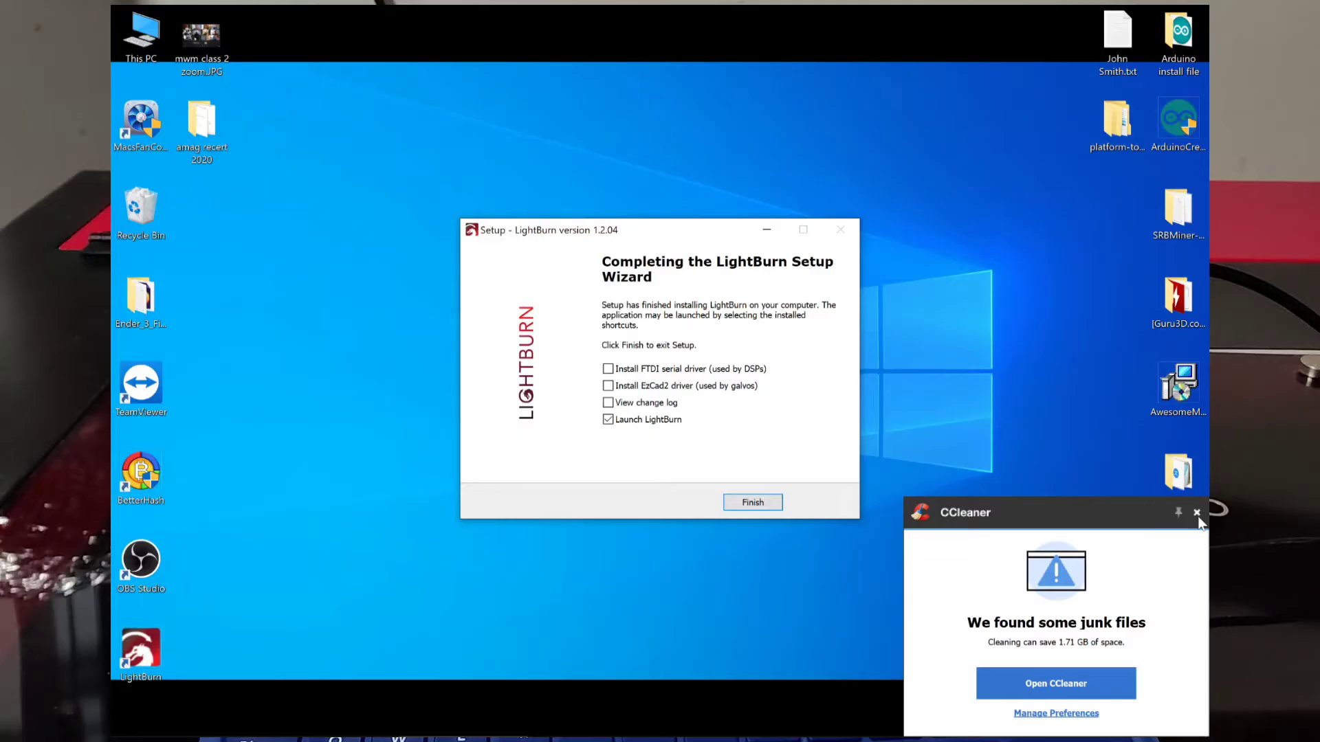
{"action": "left_click", "coordinate": [1196, 512]}
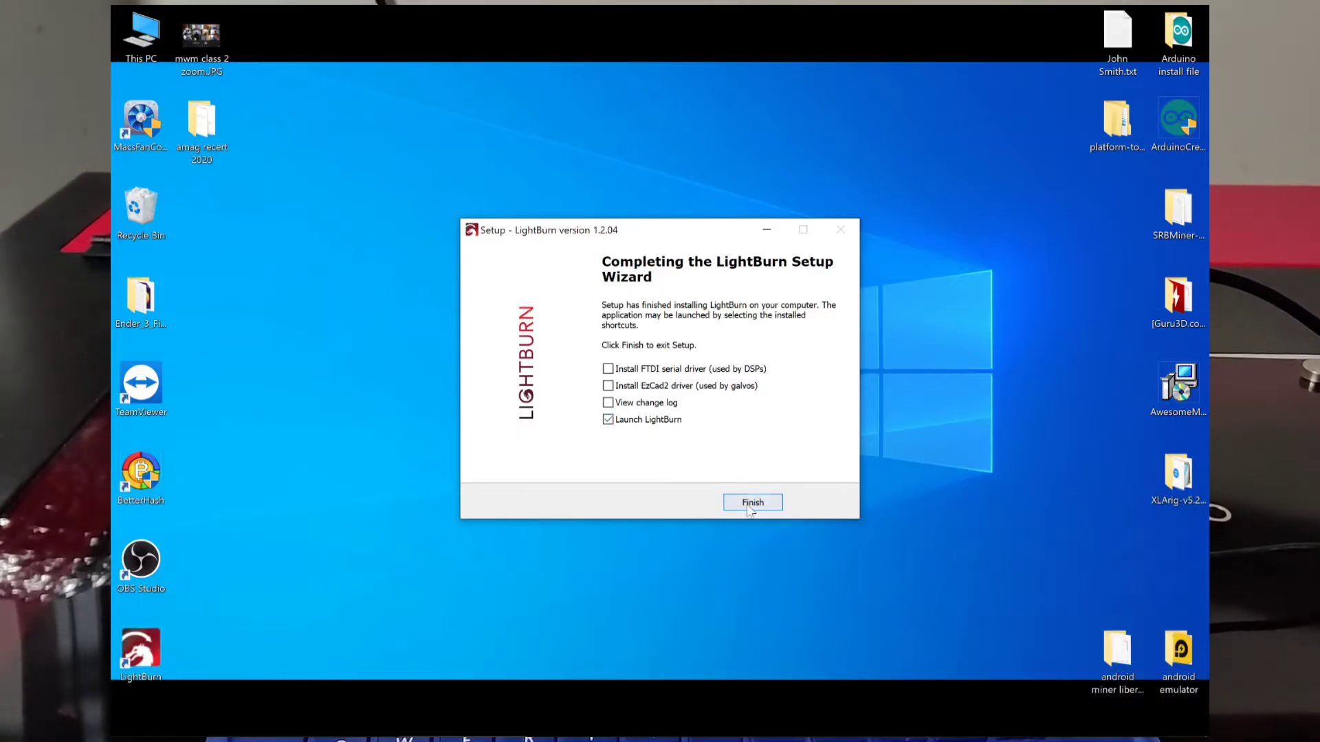
{"action": "left_click", "coordinate": [752, 503]}
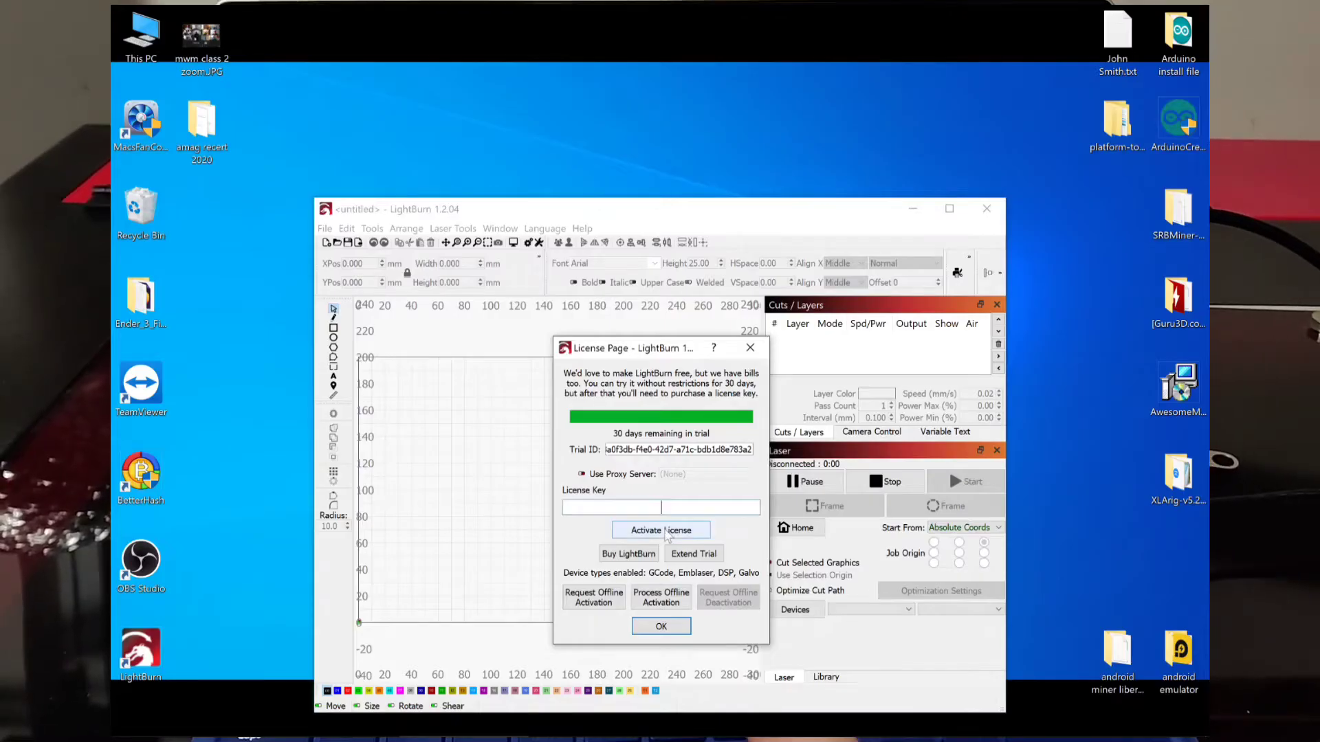
{"action": "mouse_move", "coordinate": [625, 586]}
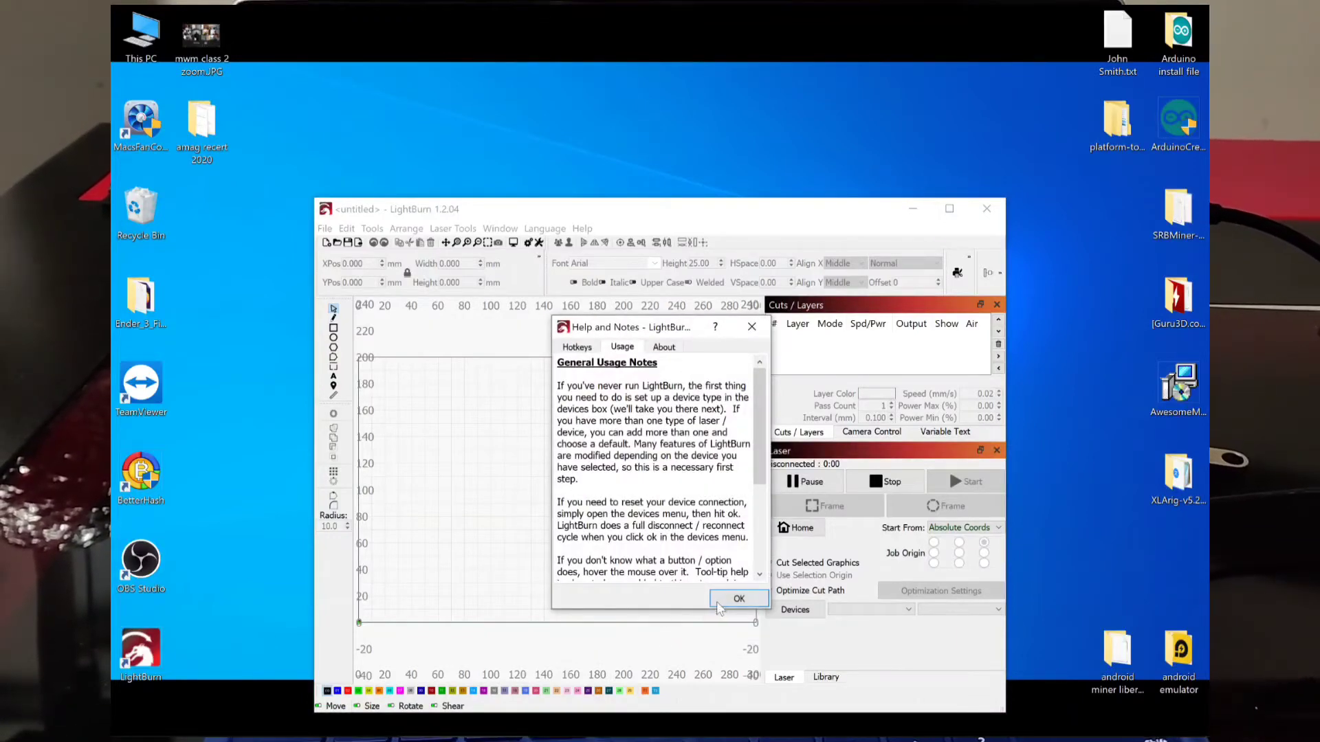
- Close the Help and Notes dialog to reach the empty Devices list
{"action": "left_click", "coordinate": [738, 598]}
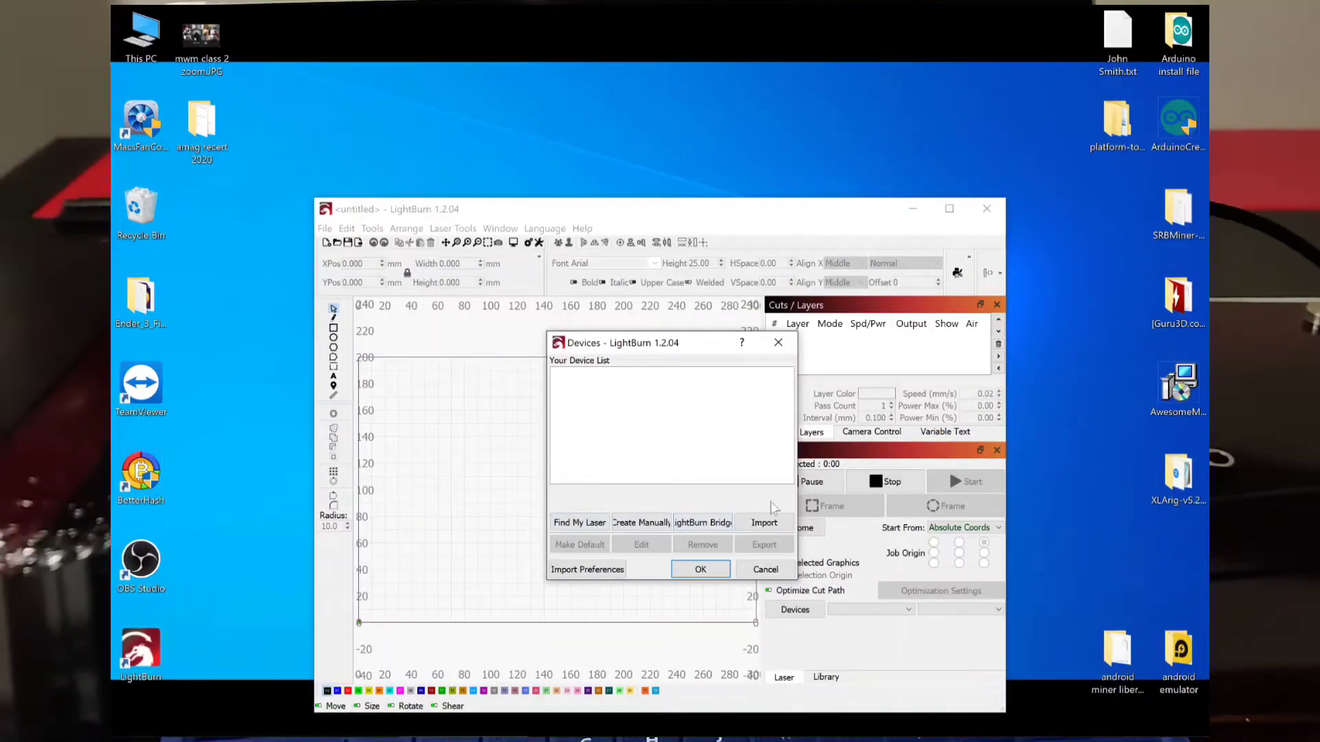
{"action": "mouse_move", "coordinate": [438, 362]}
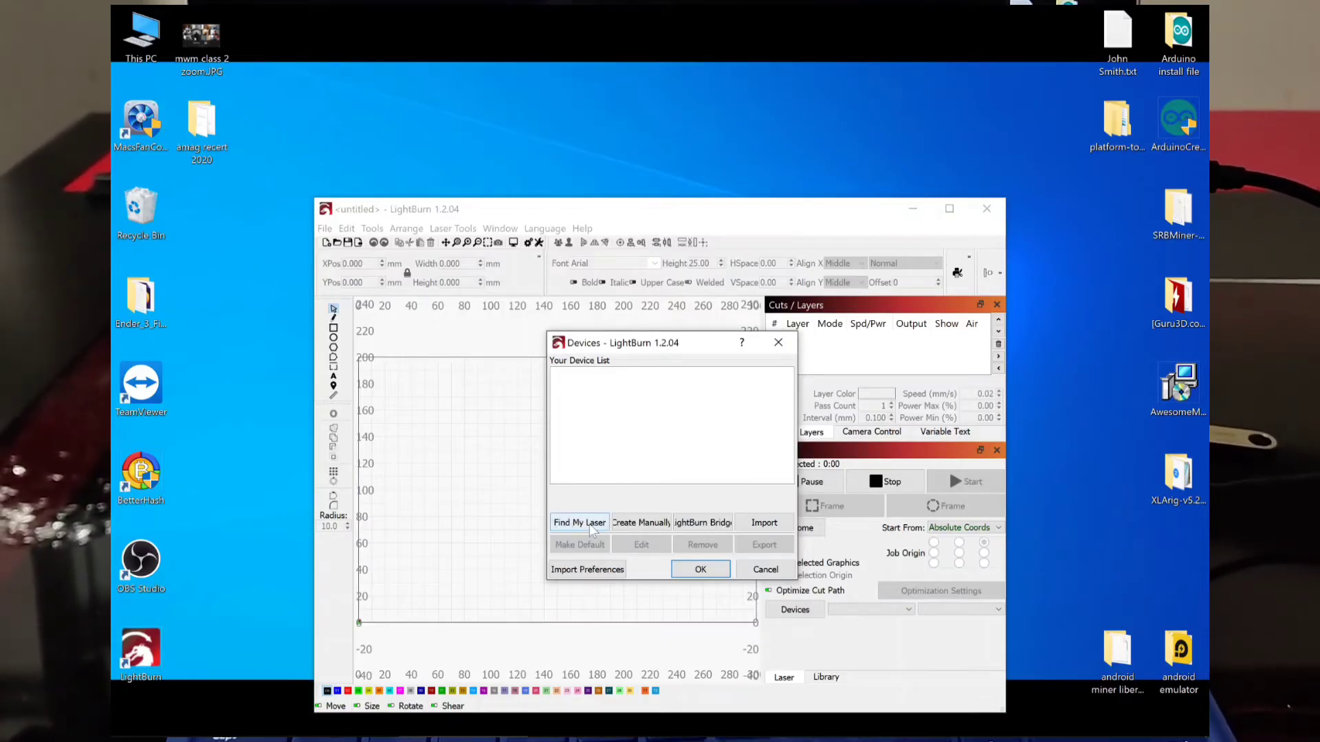
- Scan for USB lasers, add the Packet/USB Ruida KT332N, keeping its default name
{"action": "left_click", "coordinate": [579, 522]}
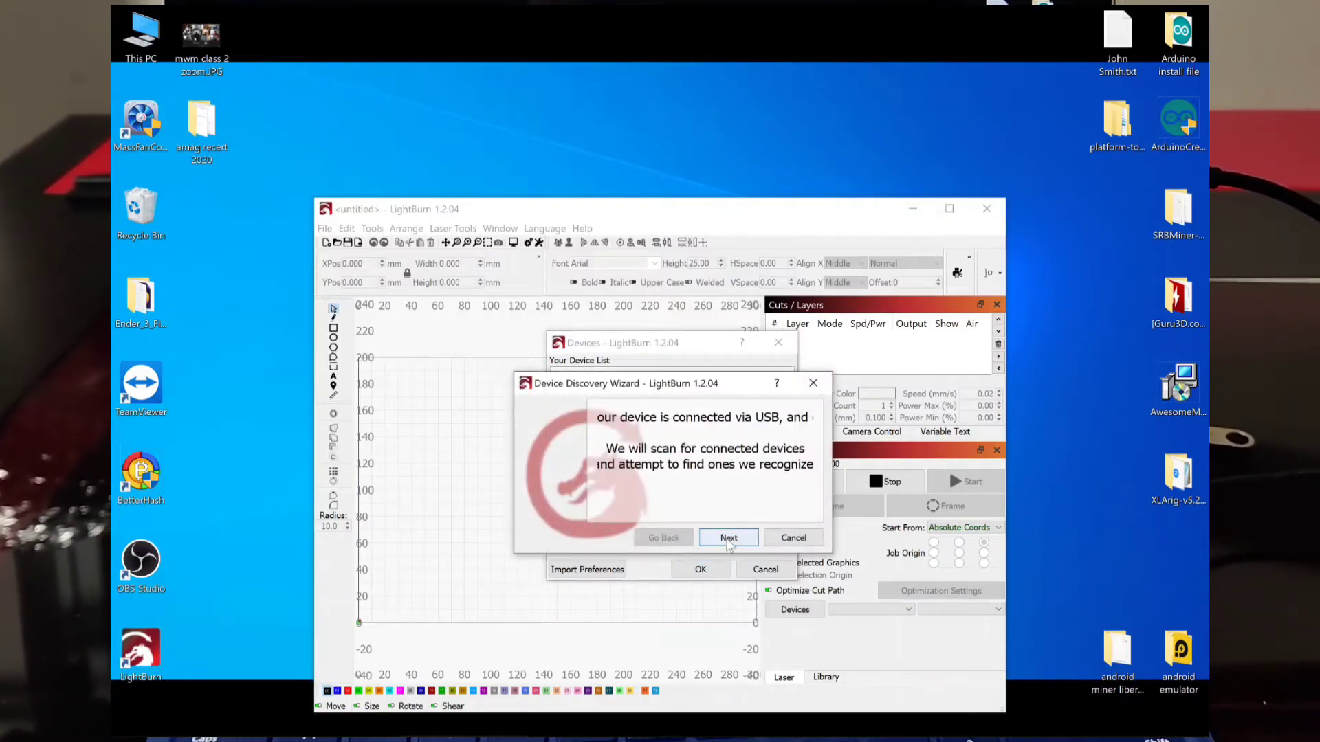
{"action": "left_click", "coordinate": [727, 537]}
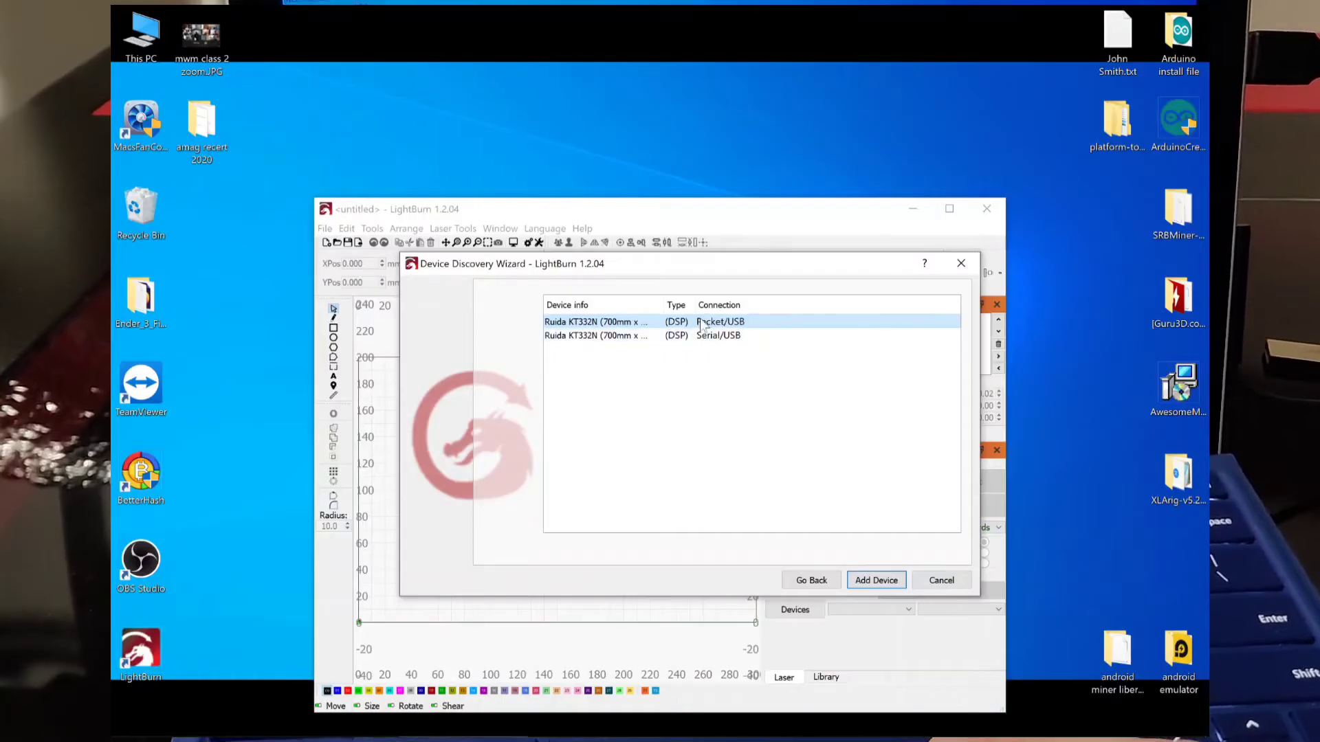
{"action": "mouse_move", "coordinate": [800, 491]}
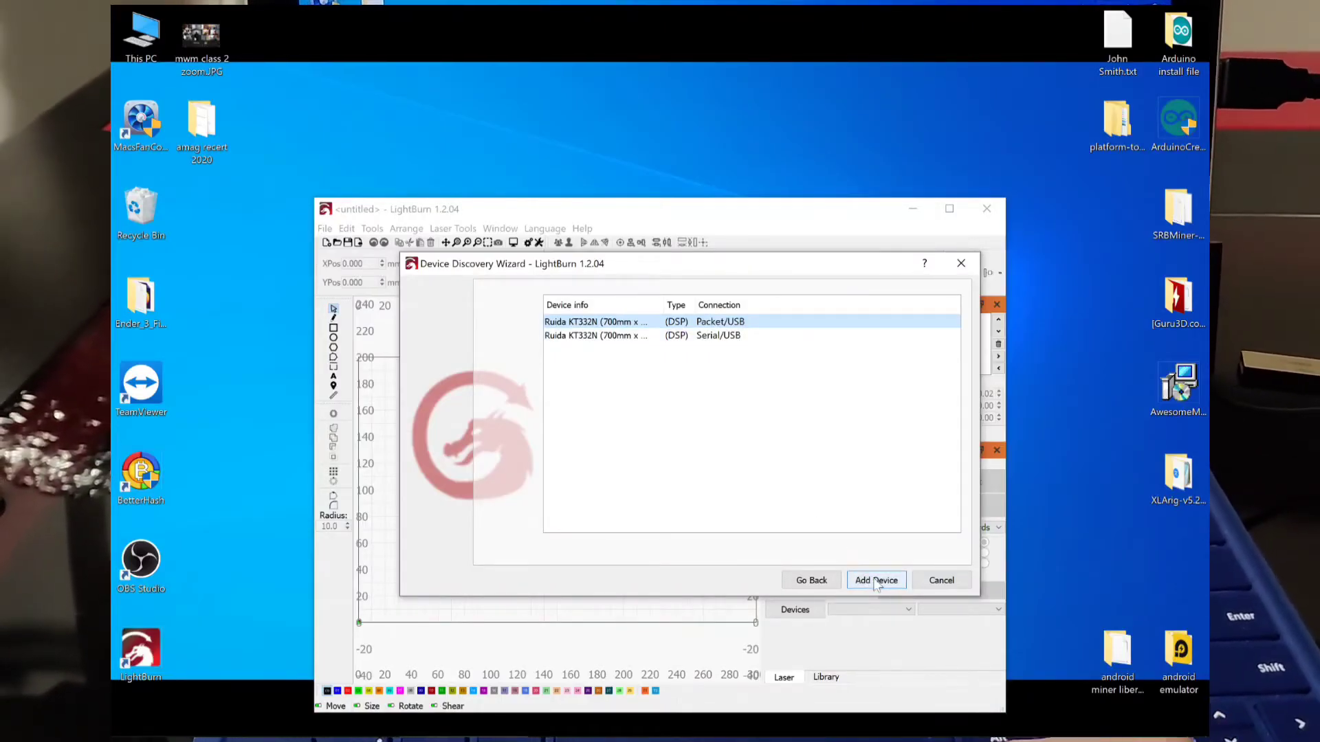
{"action": "left_click", "coordinate": [877, 580]}
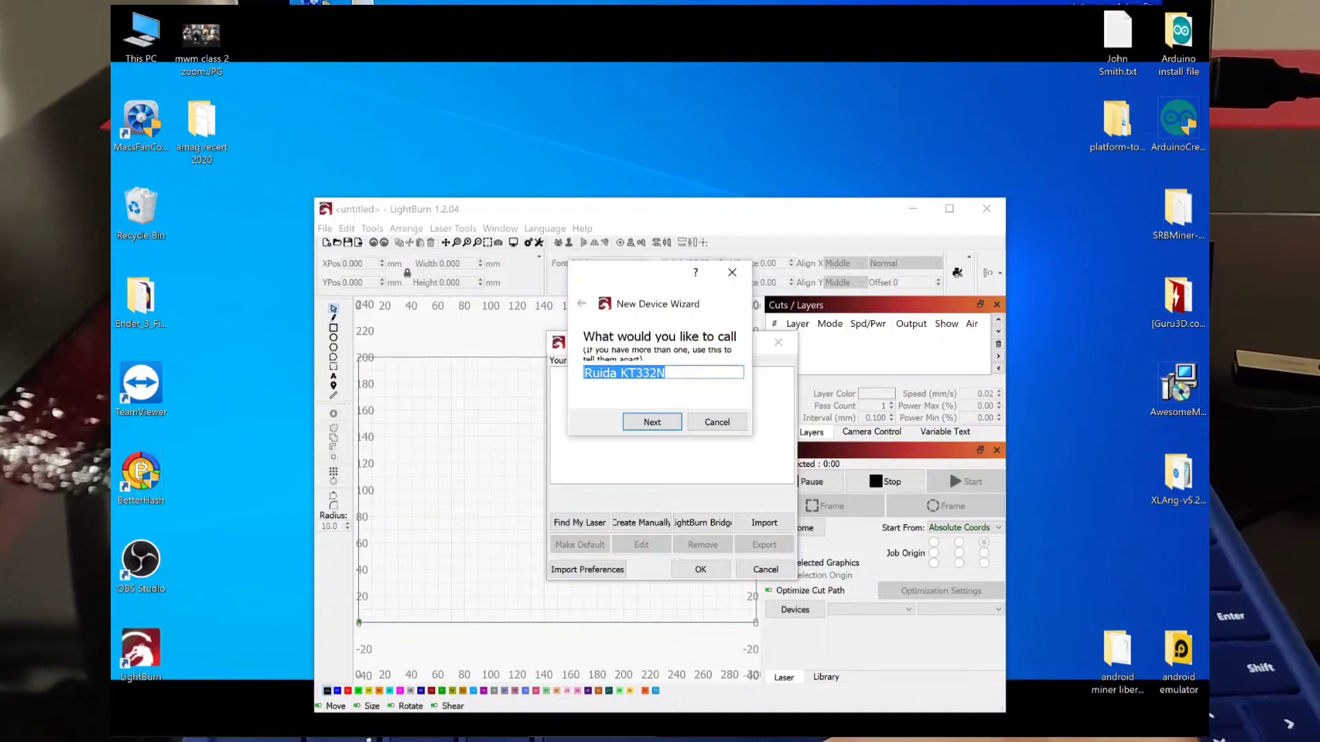
{"action": "left_click", "coordinate": [651, 421]}
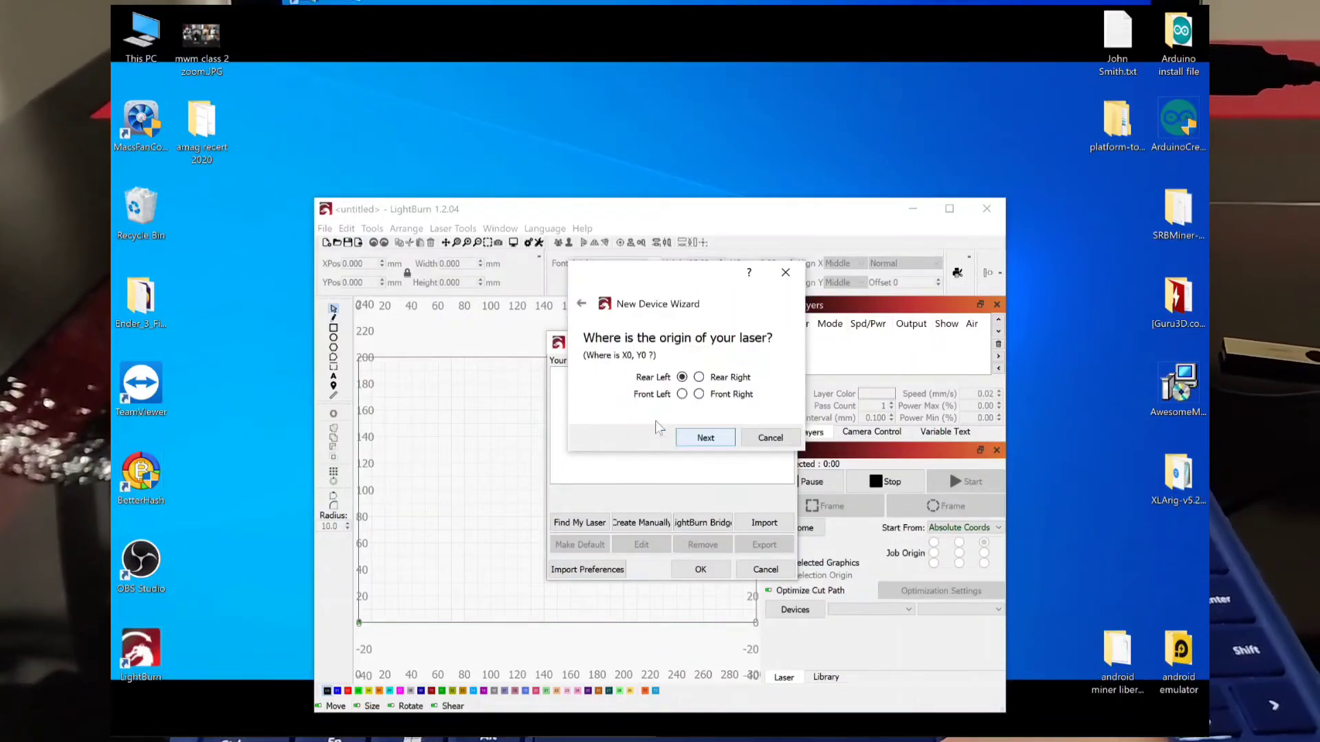